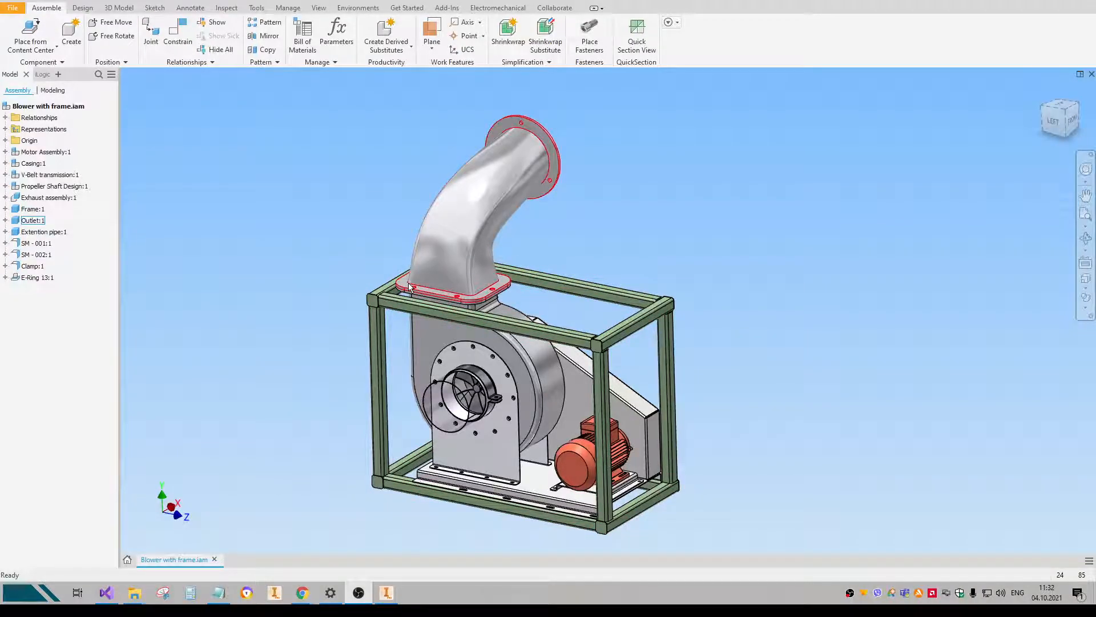
Bring up the Place fasteners (Metric) palette from the Assemble tab.
click(340, 273)
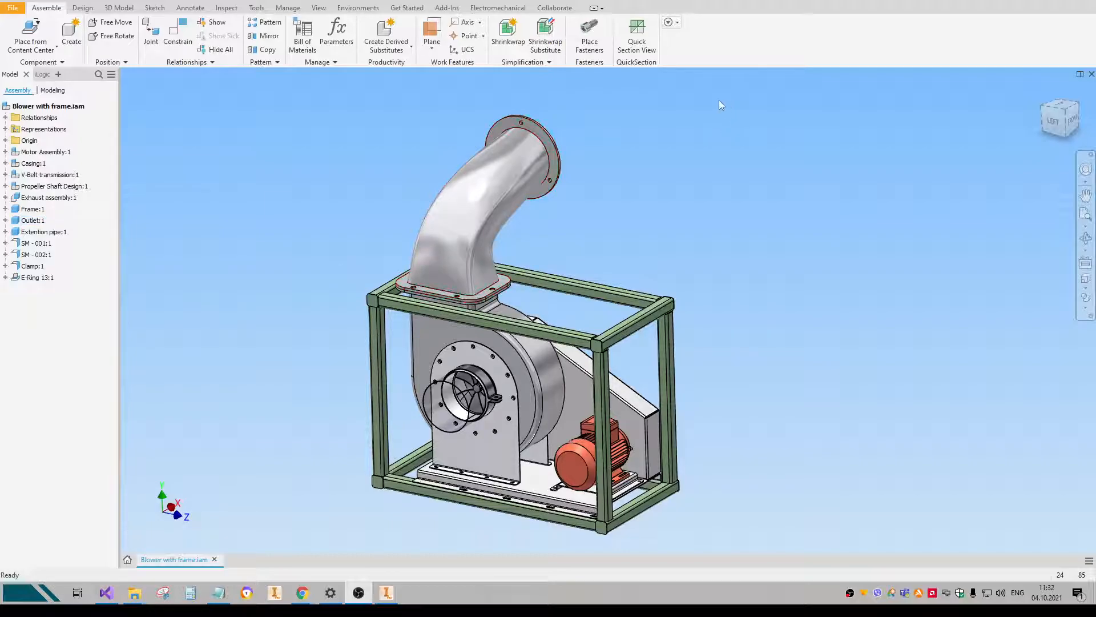
click(589, 27)
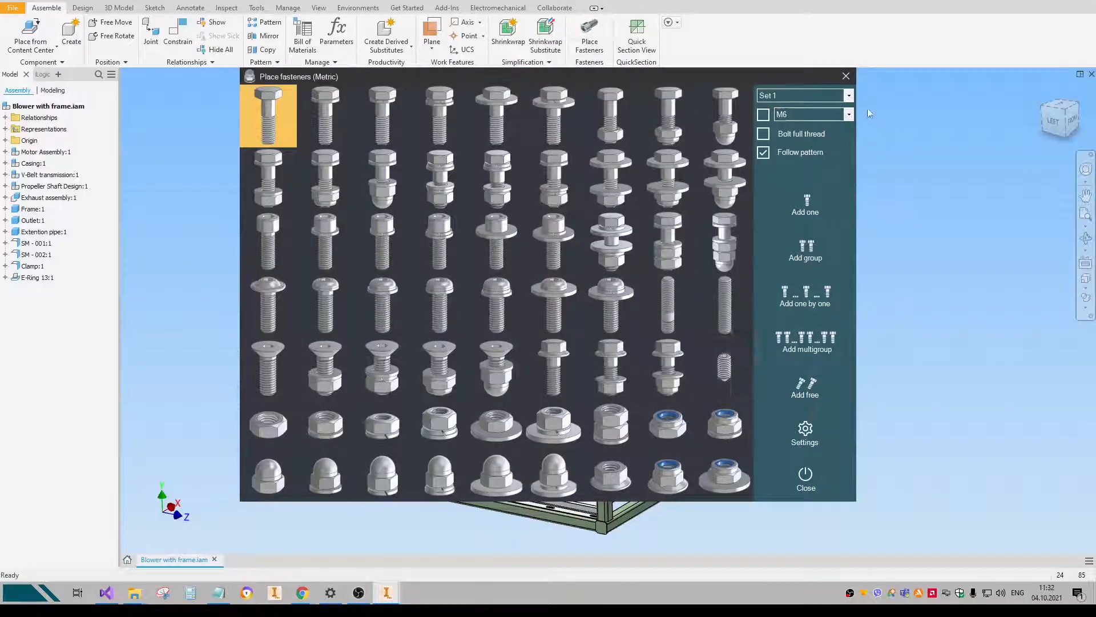
mouse_move(822, 96)
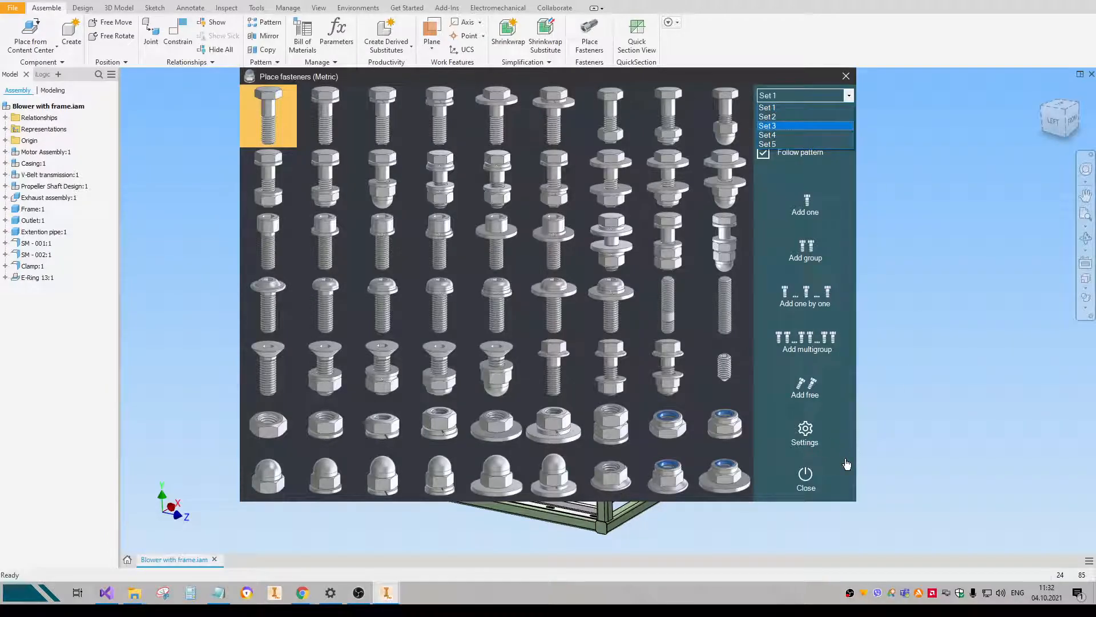
In the fastener Settings, name the first set Class 8.8.
click(805, 432)
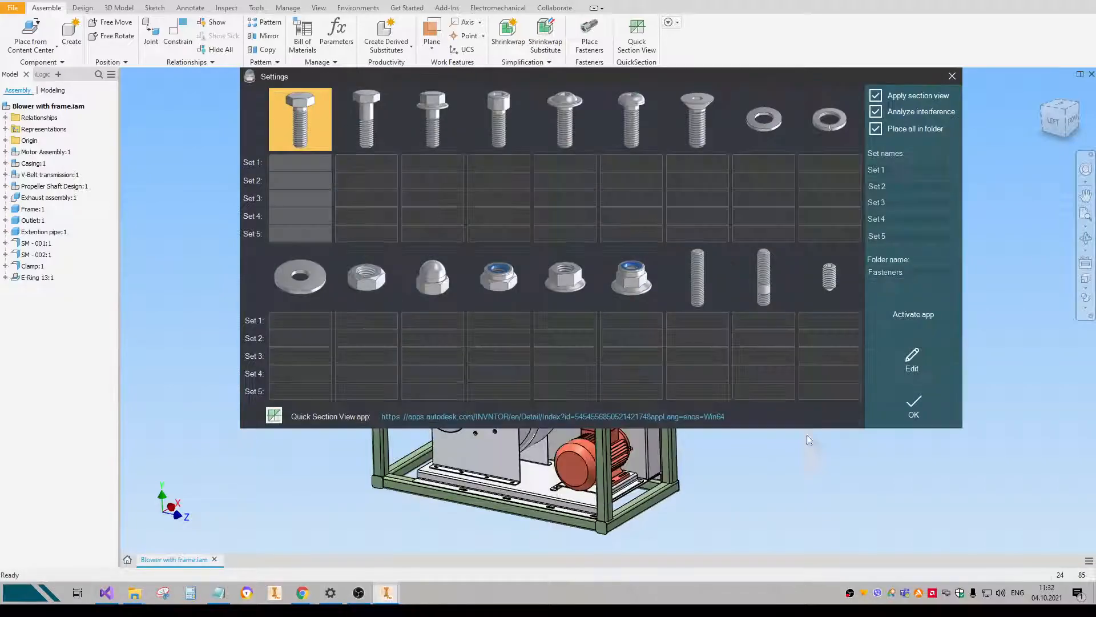
mouse_move(532, 133)
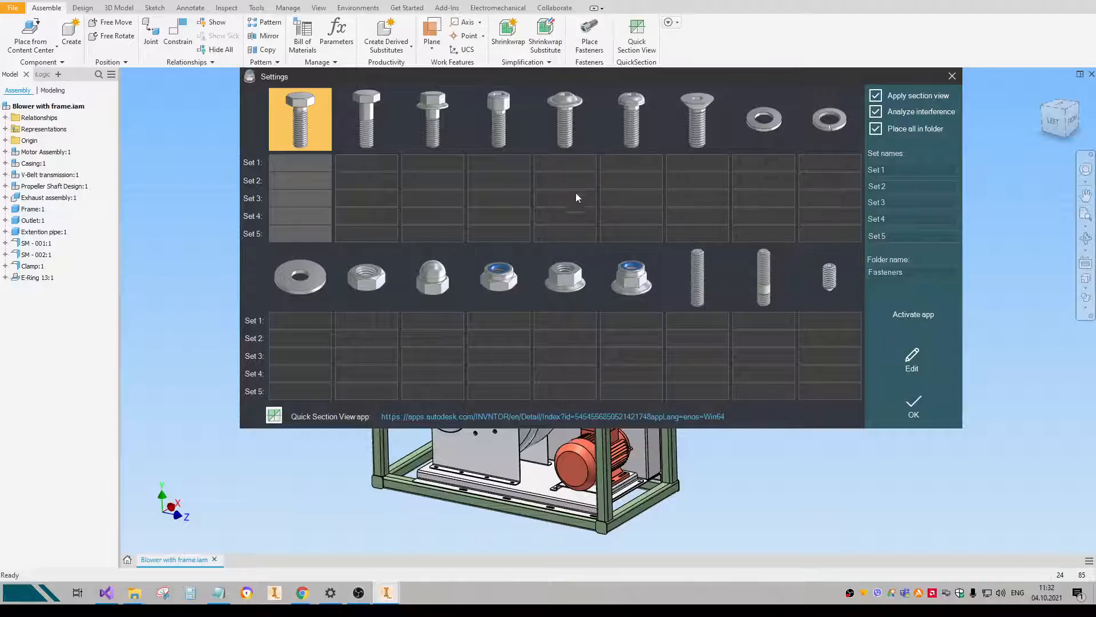
click(890, 169)
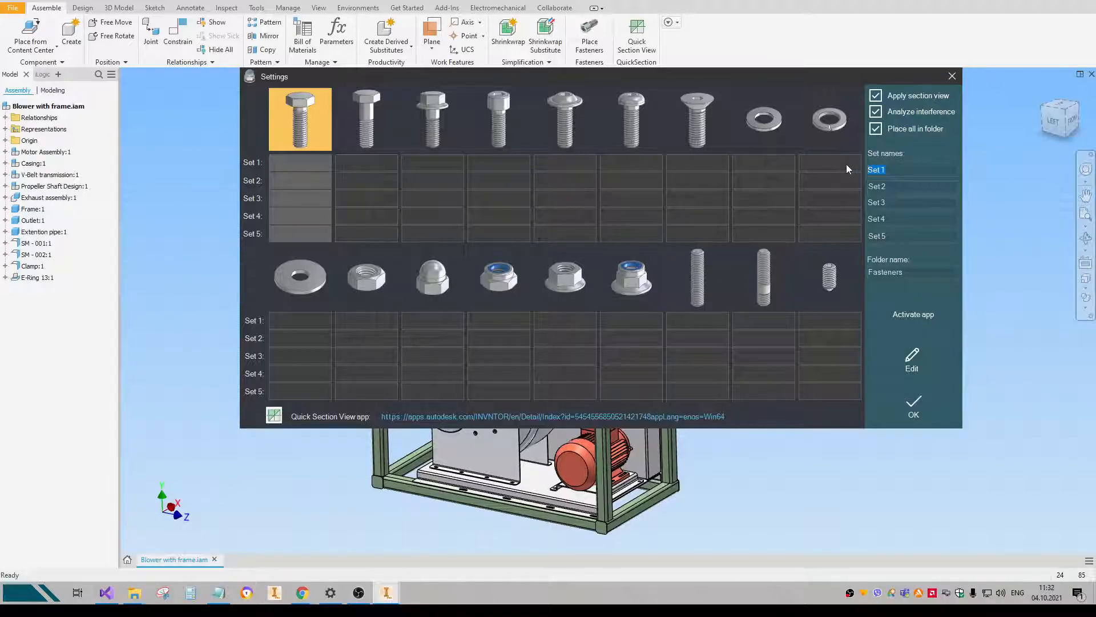
text(Cl)
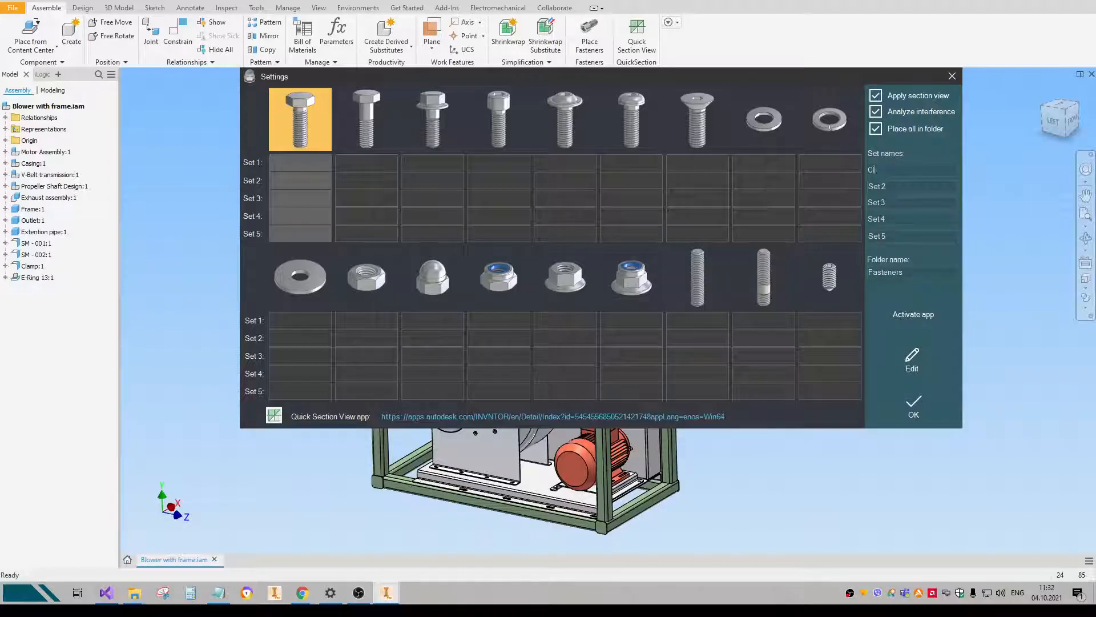
text(lass 8.8)
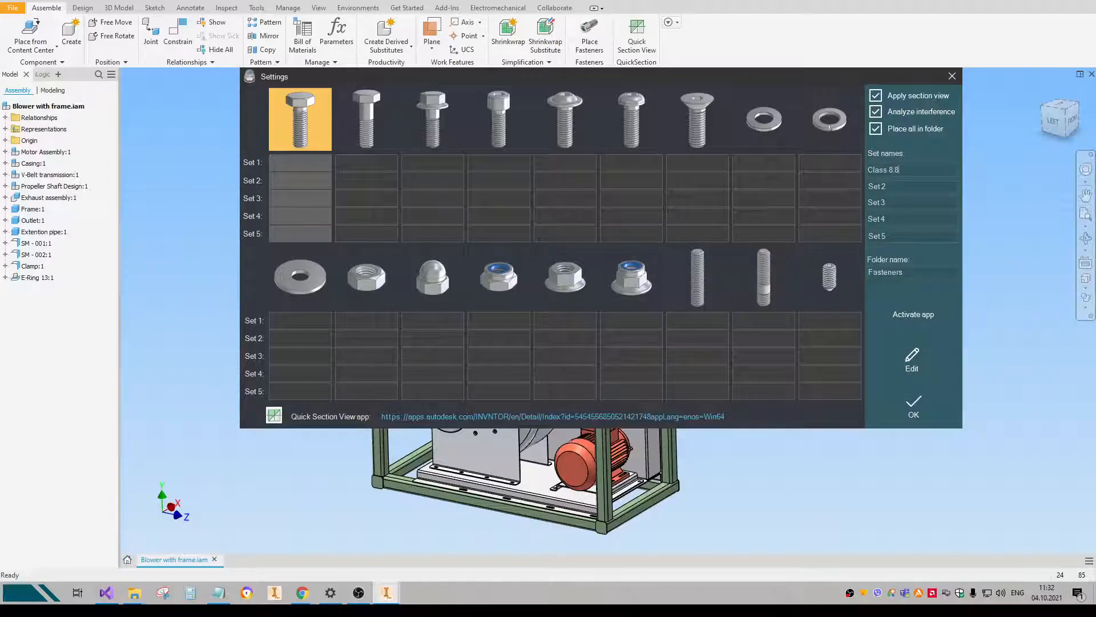
Name the remaining sets Class 10.9, Stainless steel A2 and Stainless steel A4.
click(877, 186)
text(Class 10.9)
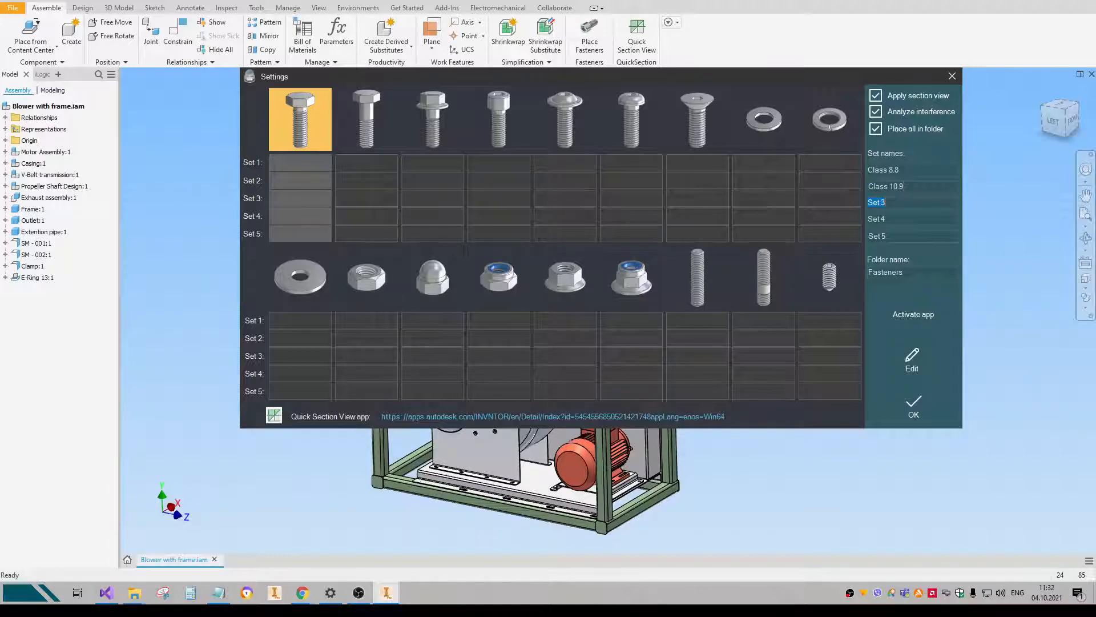
text(Stainless steel A2)
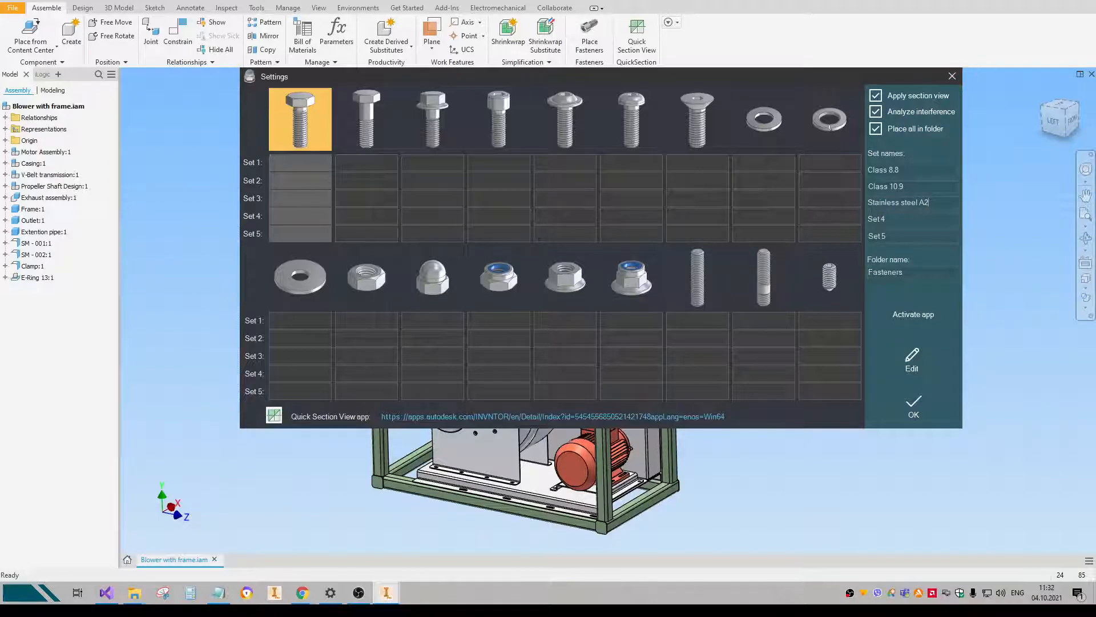
text(Stainless steel A4)
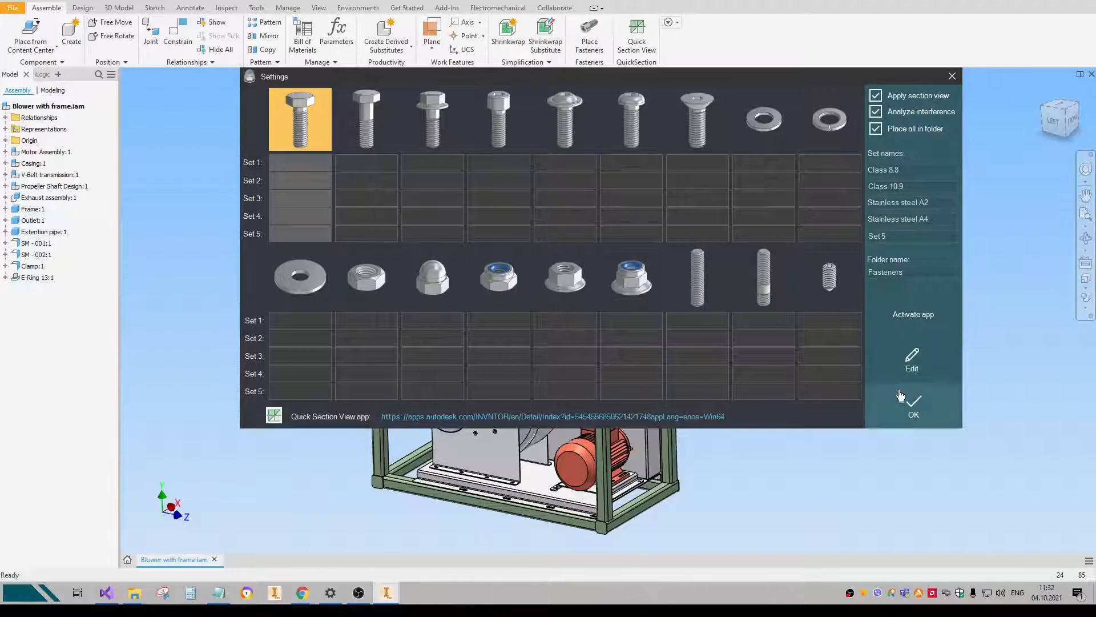
mouse_move(897, 358)
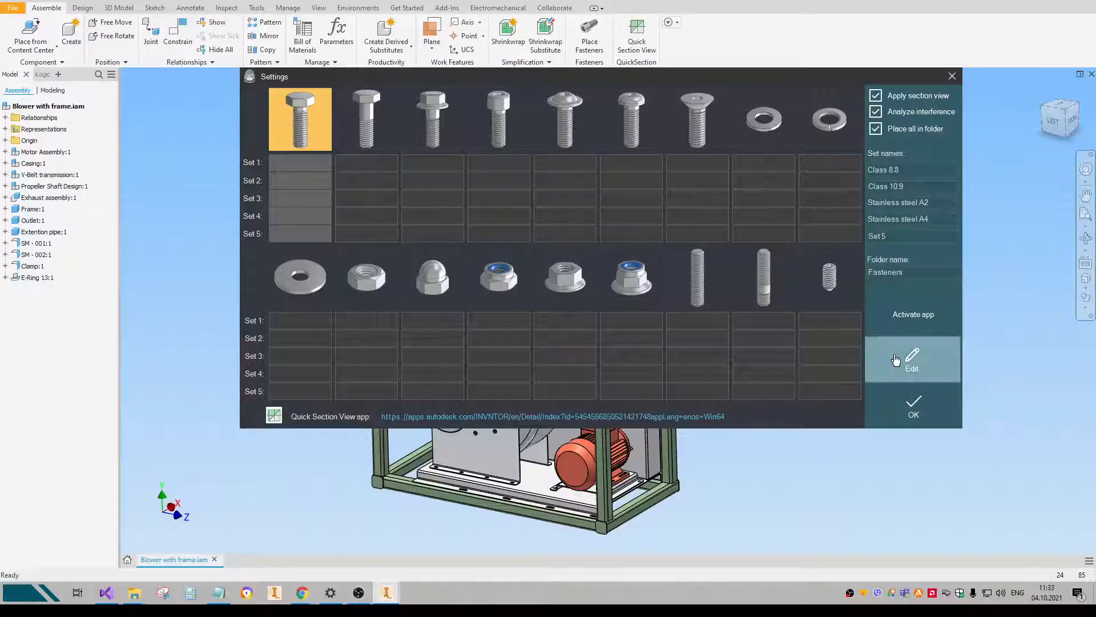
Edit the set families and review the ISO 4014-A2 and ISO 4017-A2 hex head bolt families.
click(911, 359)
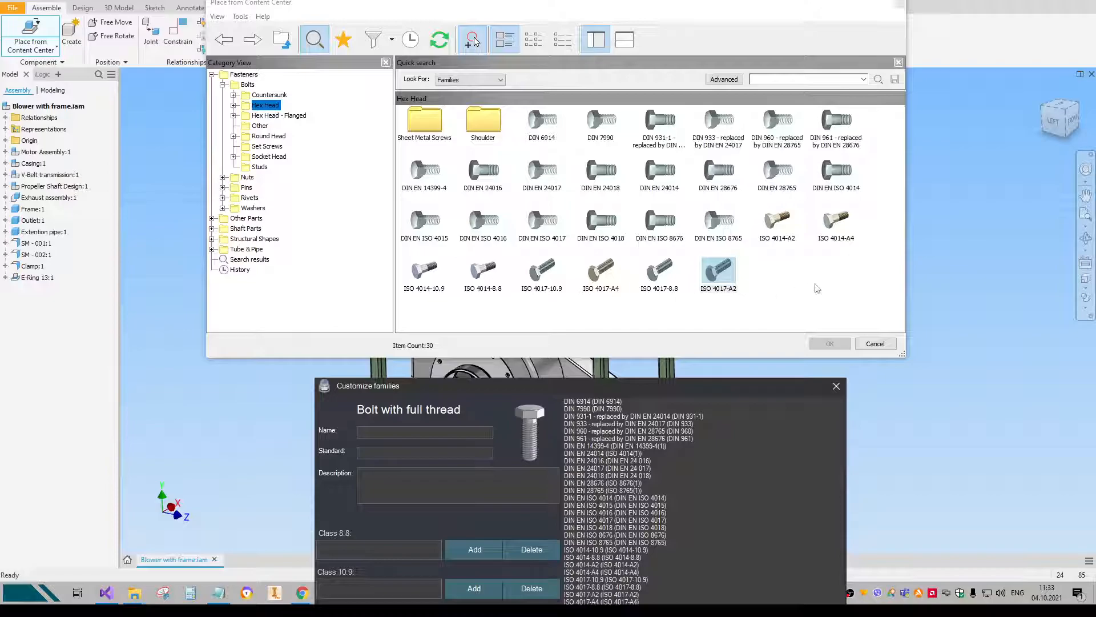
click(777, 220)
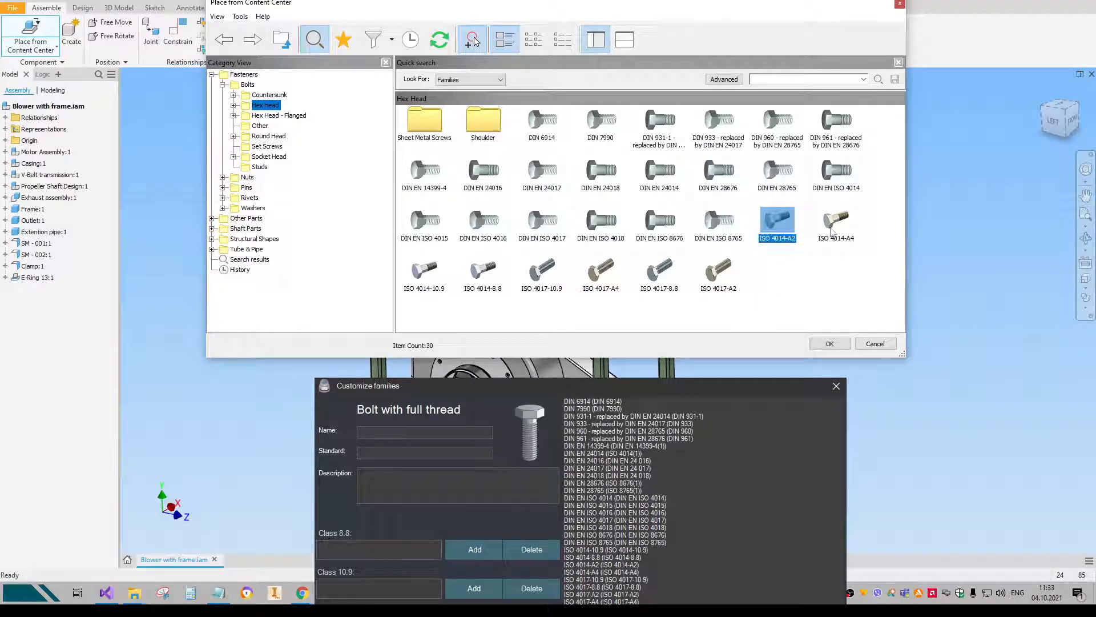
click(718, 272)
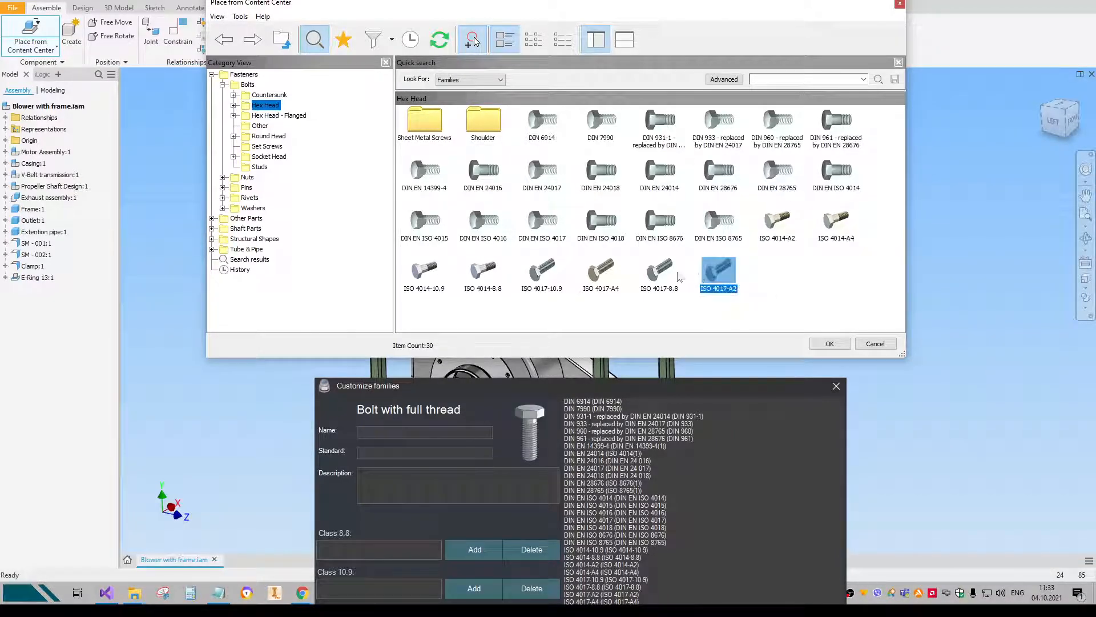
click(483, 269)
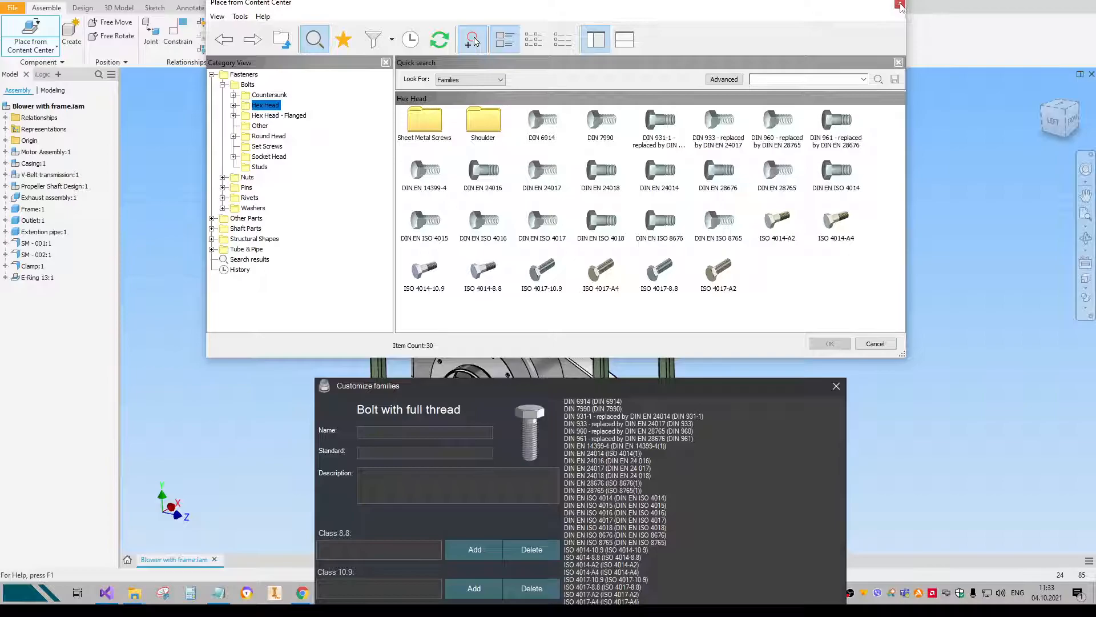
mouse_move(895, 6)
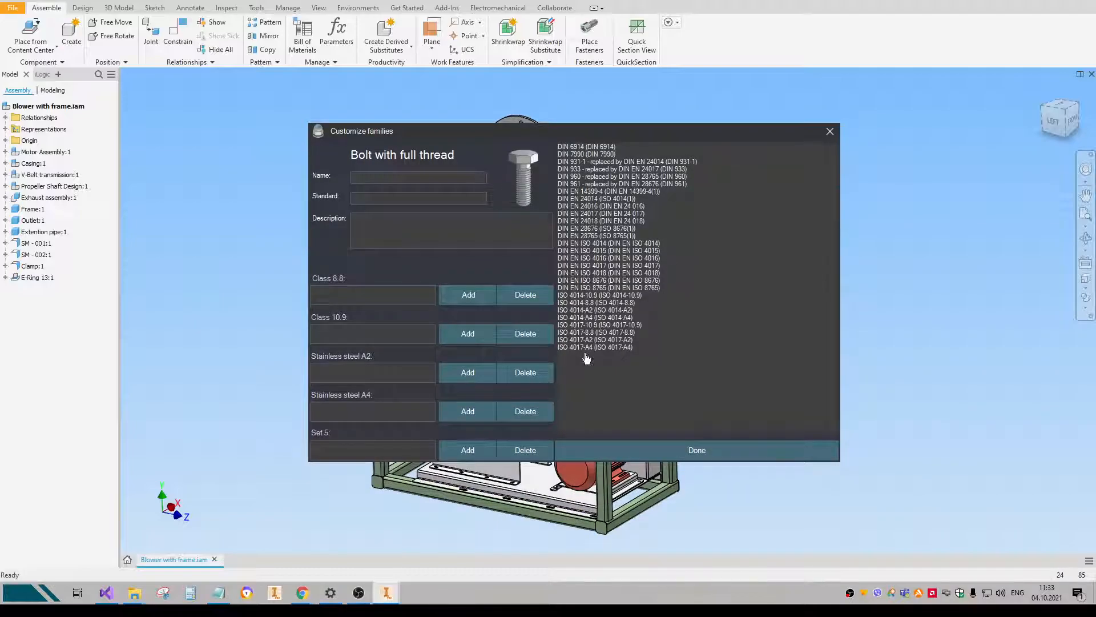
Assign ISO 4017 full-thread bolt families to the Class 8.8 and stainless steel sets.
click(594, 331)
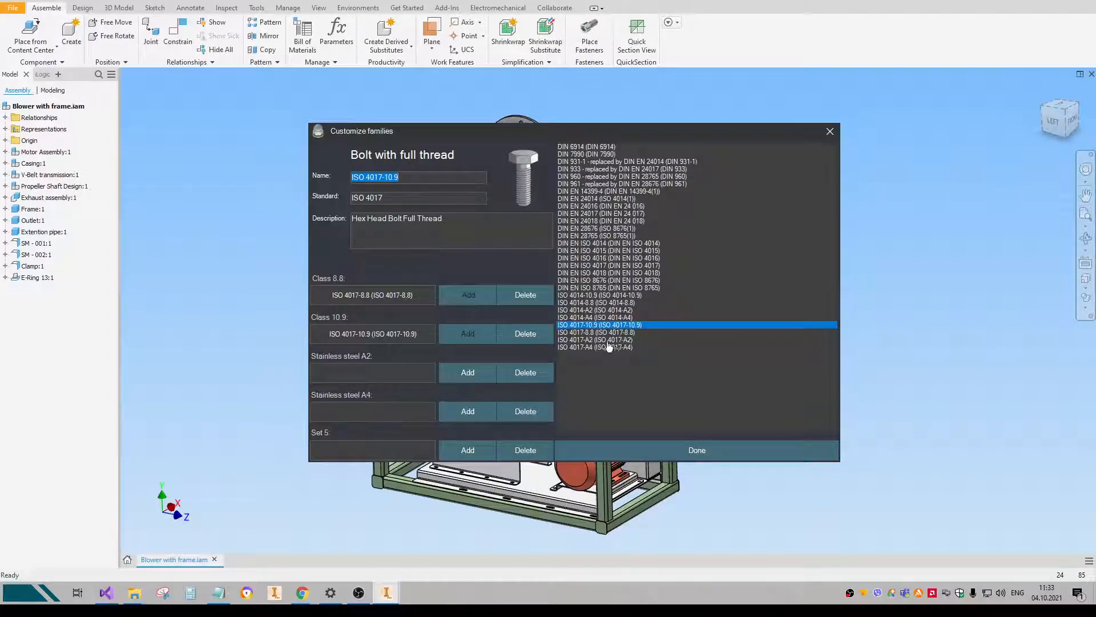
click(588, 339)
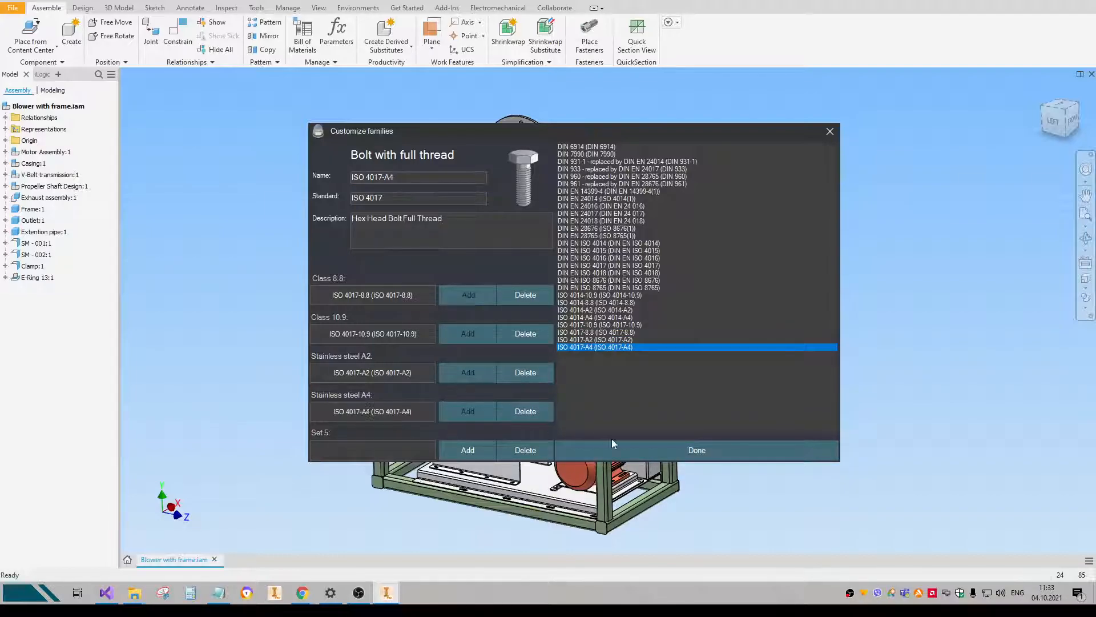
click(697, 450)
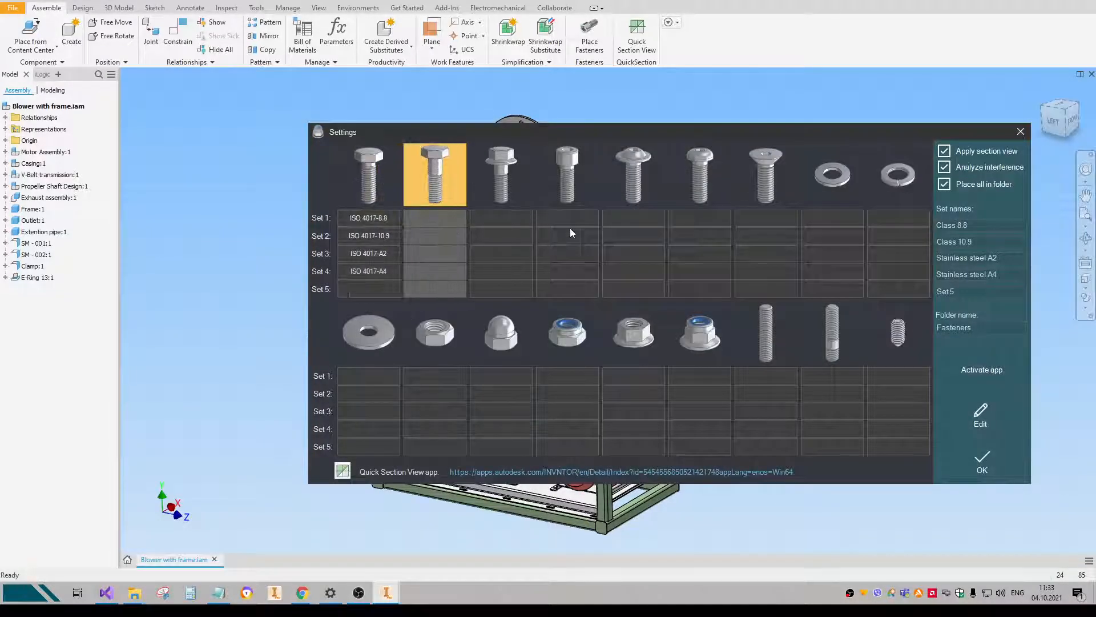
mouse_move(1000, 421)
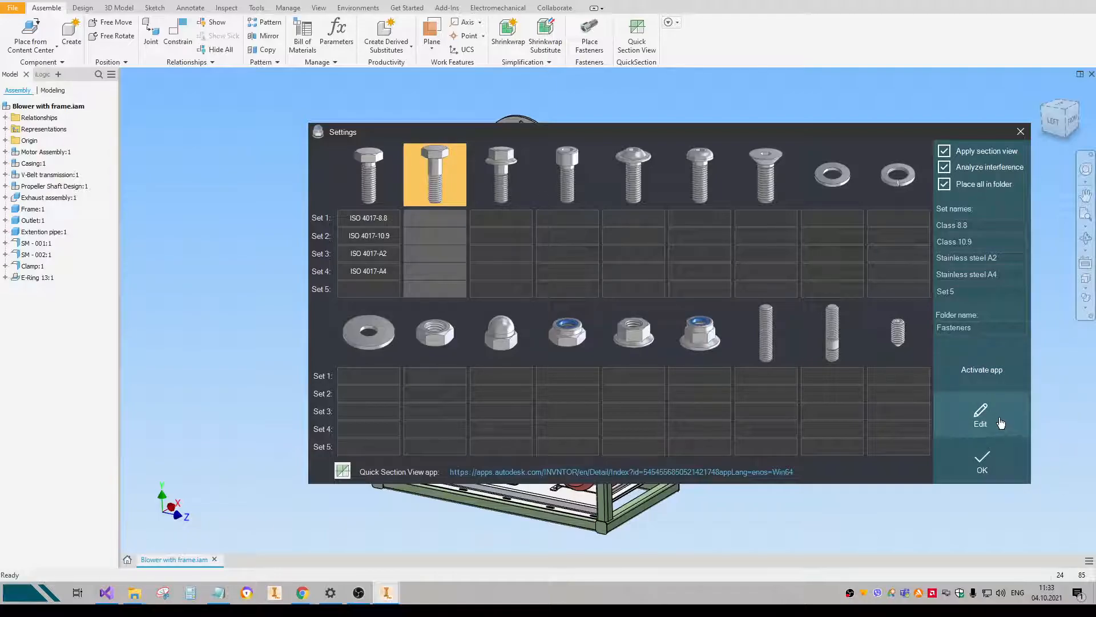
mouse_move(998, 423)
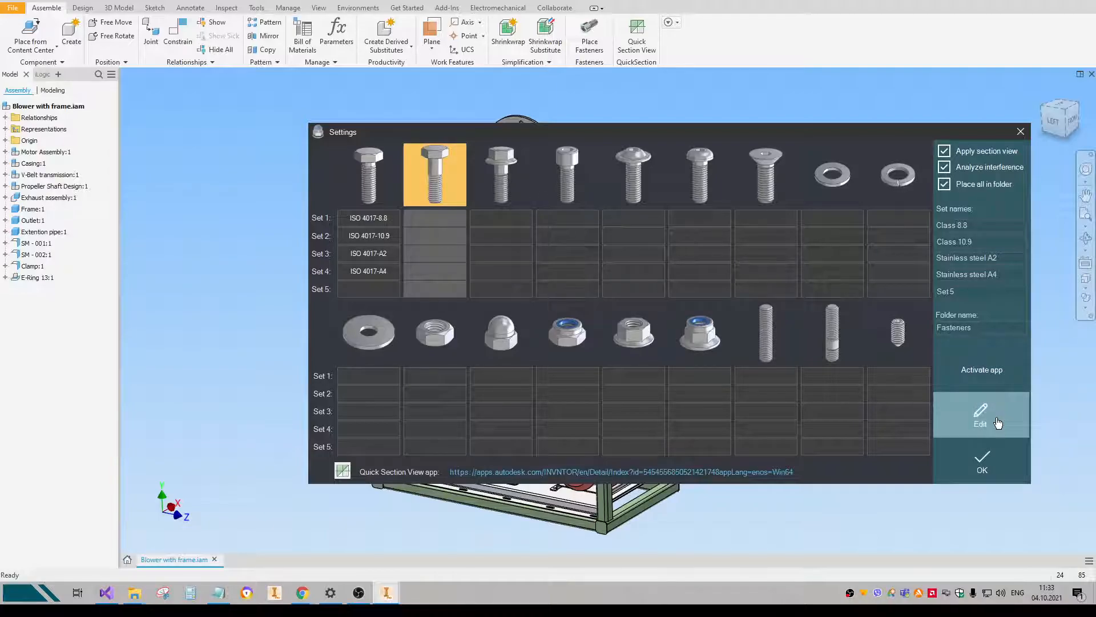
Assign ISO 4014-10.9, A2 and A4 partial-thread bolt families, then continue to the next type.
click(980, 415)
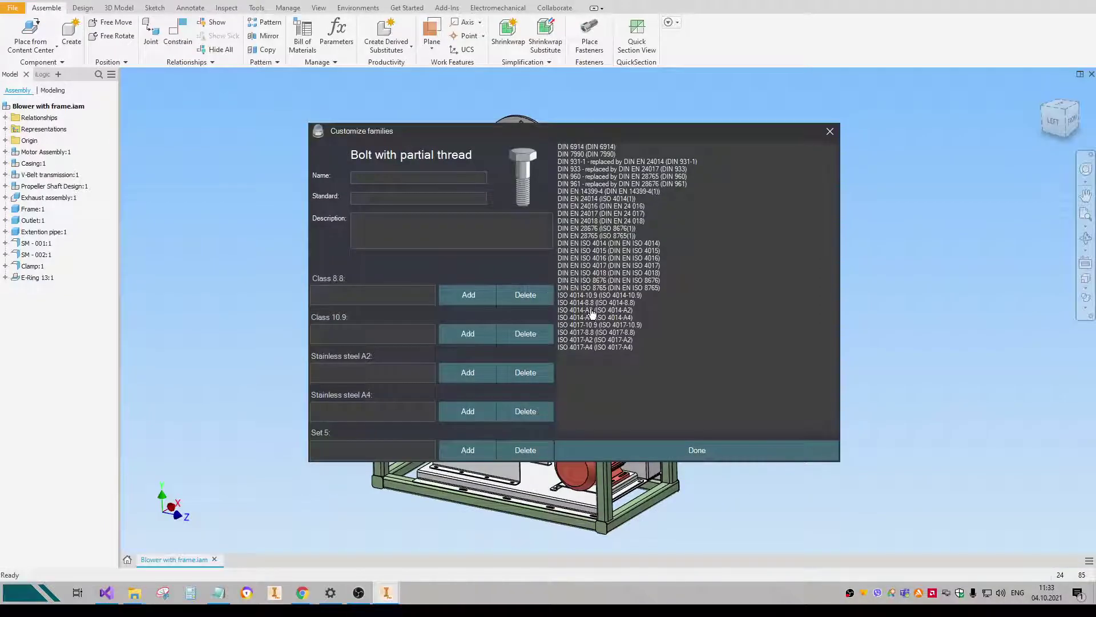
click(592, 294)
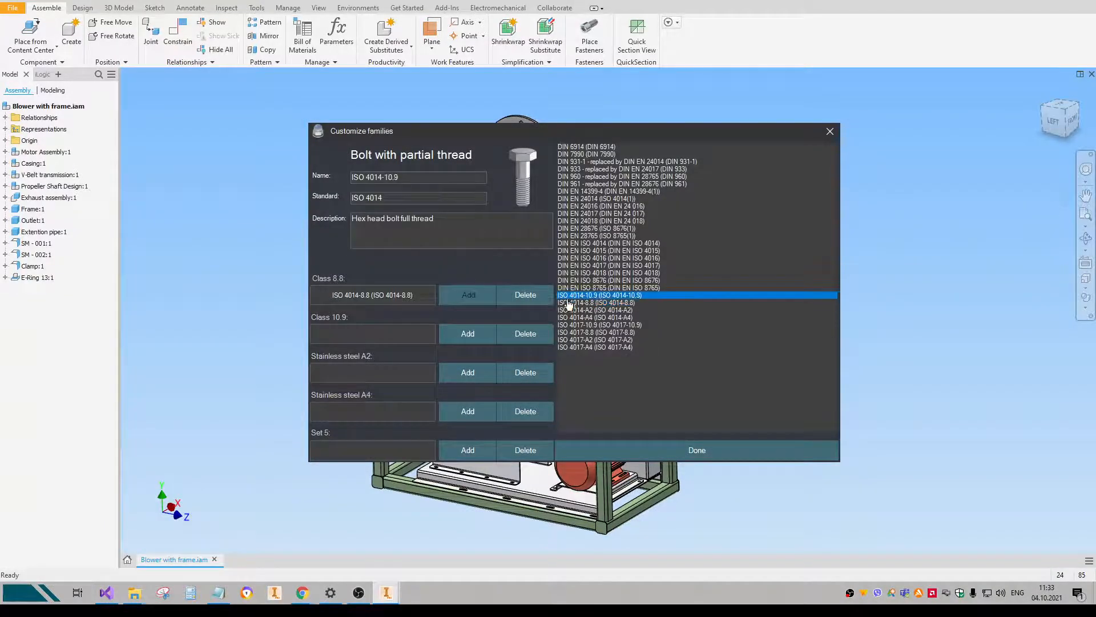
click(593, 311)
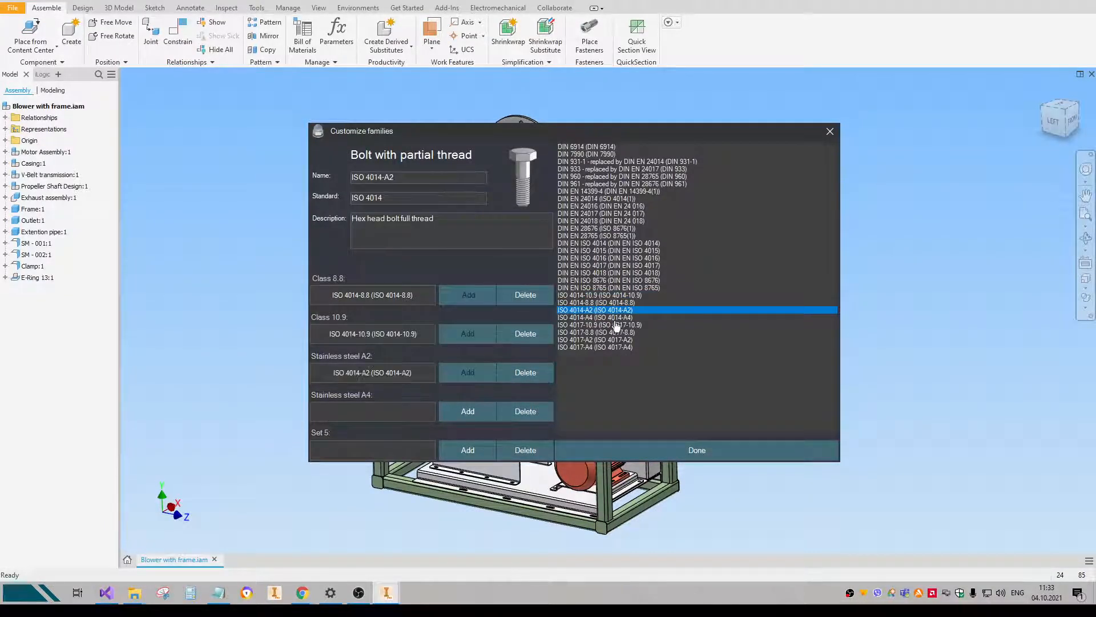
click(696, 450)
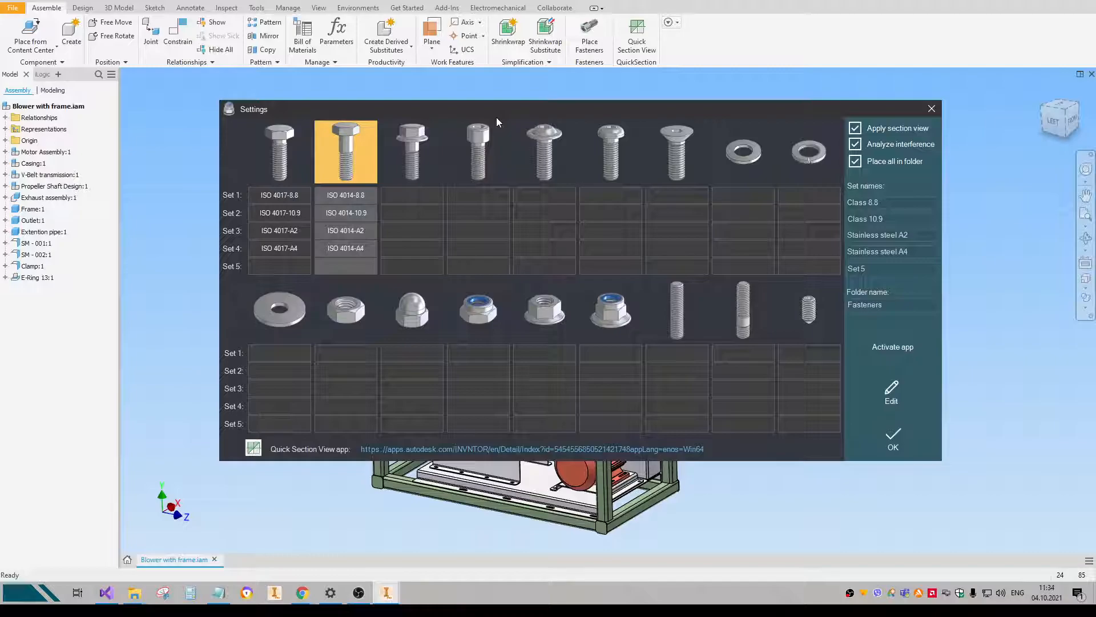
mouse_move(87, 240)
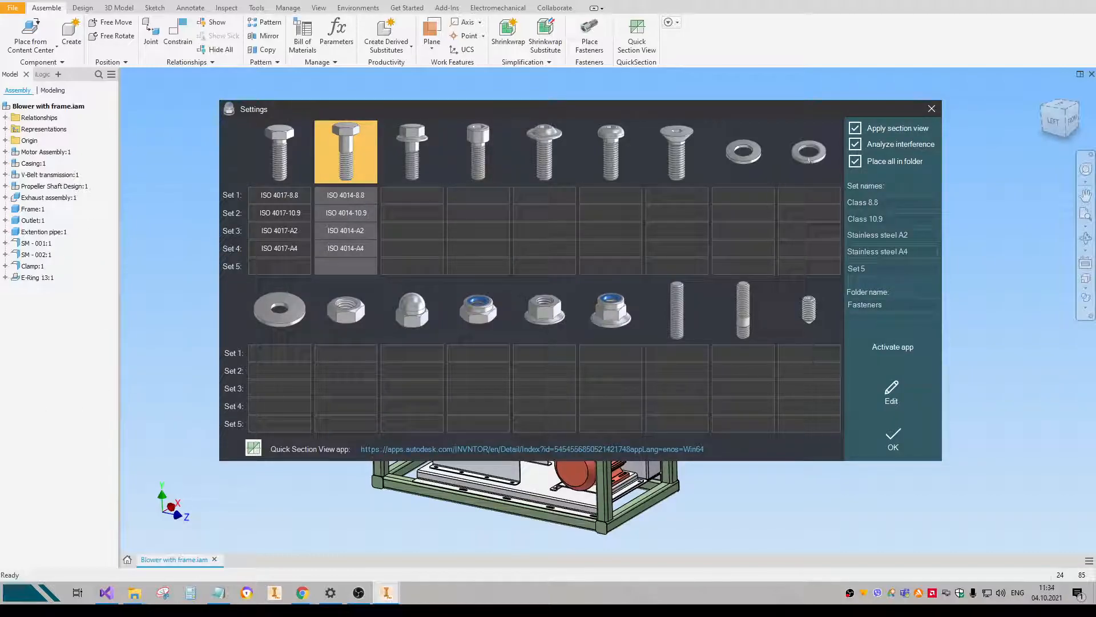
click(893, 439)
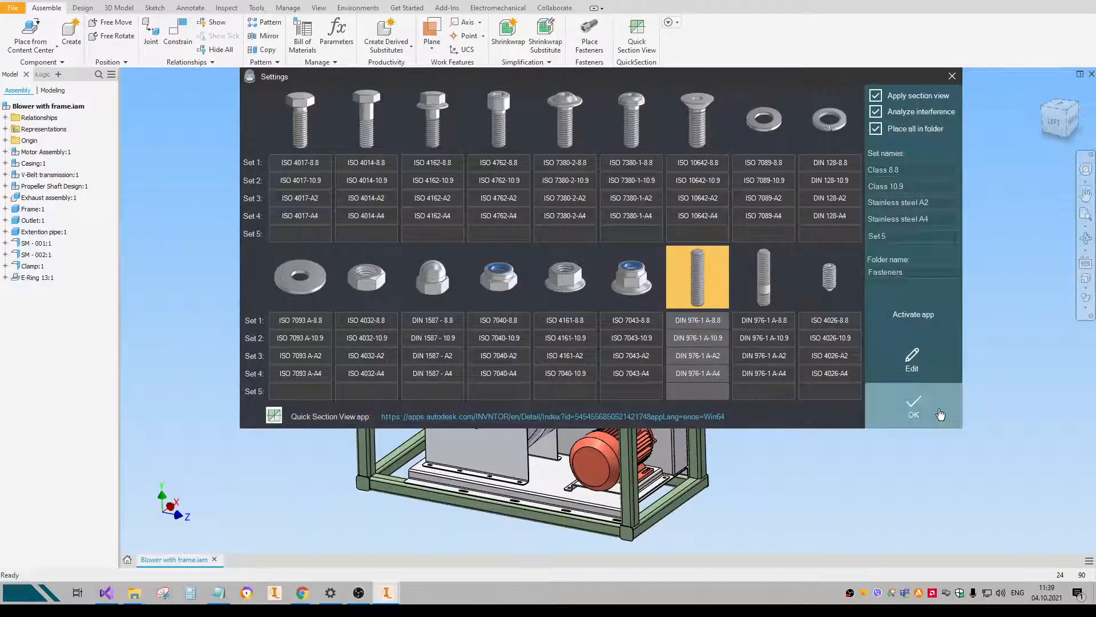
Save the sets and fasten the outlet clamp with a Stainless A4 full-thread M12 x 45 bolt and nut.
click(914, 405)
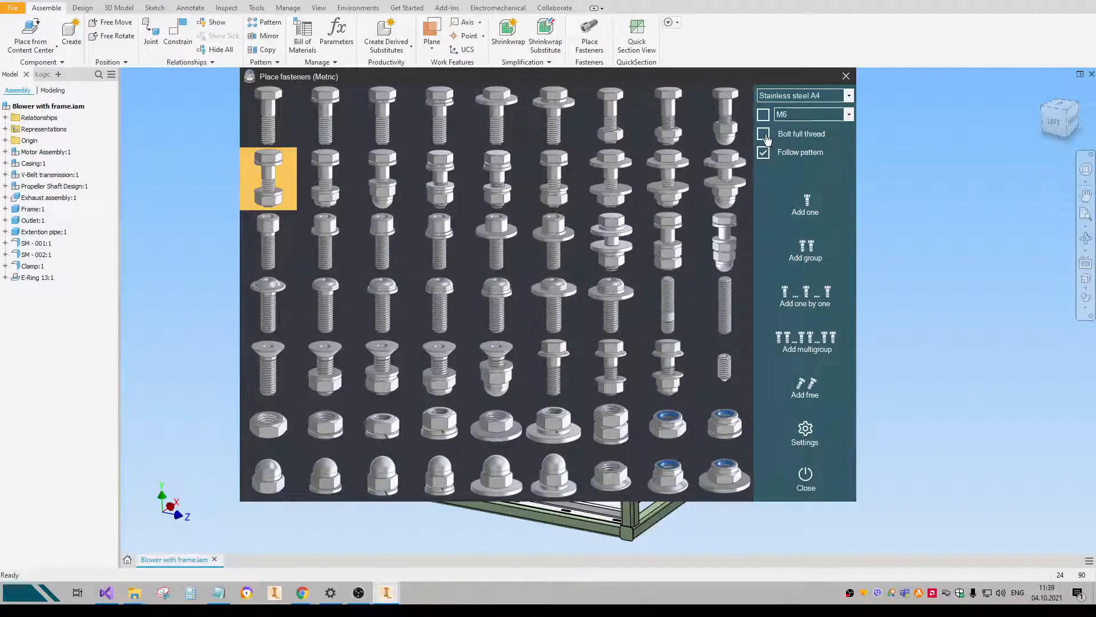
click(762, 133)
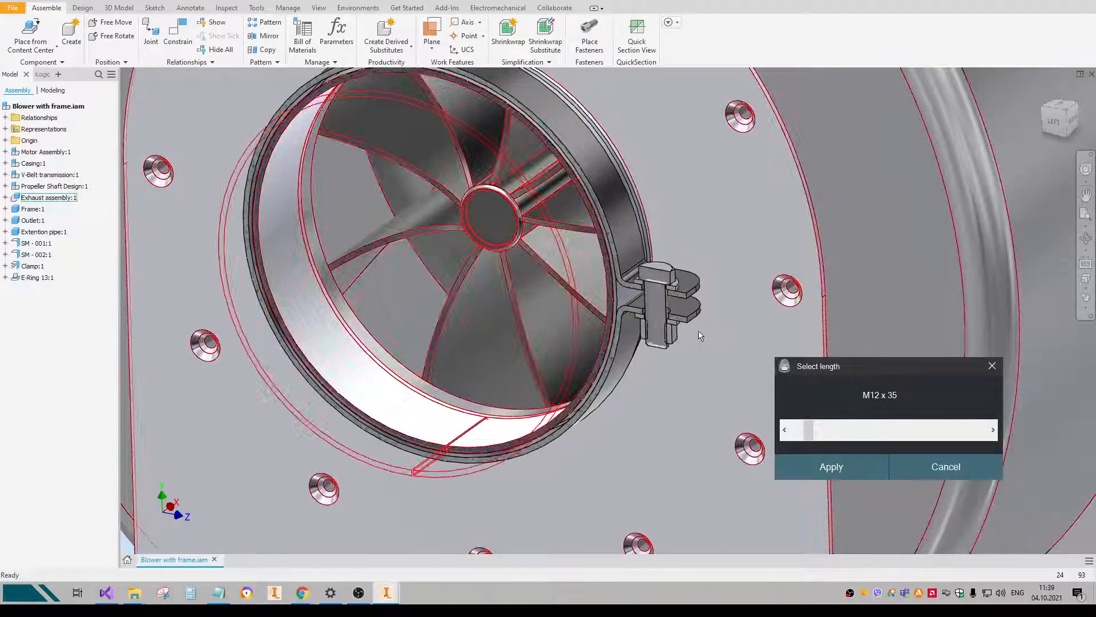
click(832, 466)
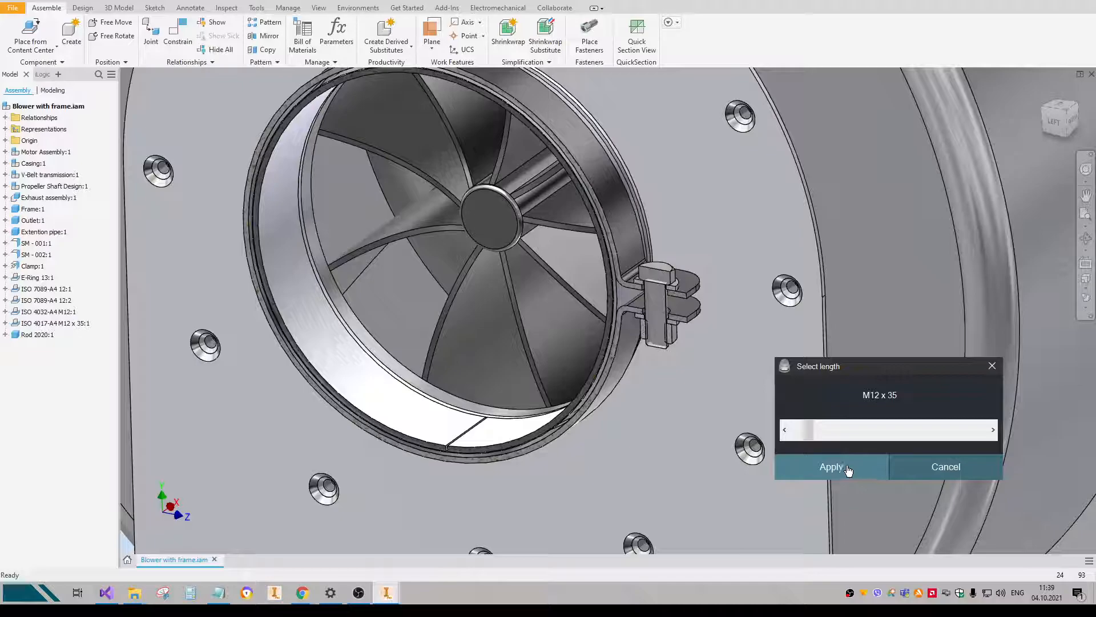
drag(793, 430, 821, 429)
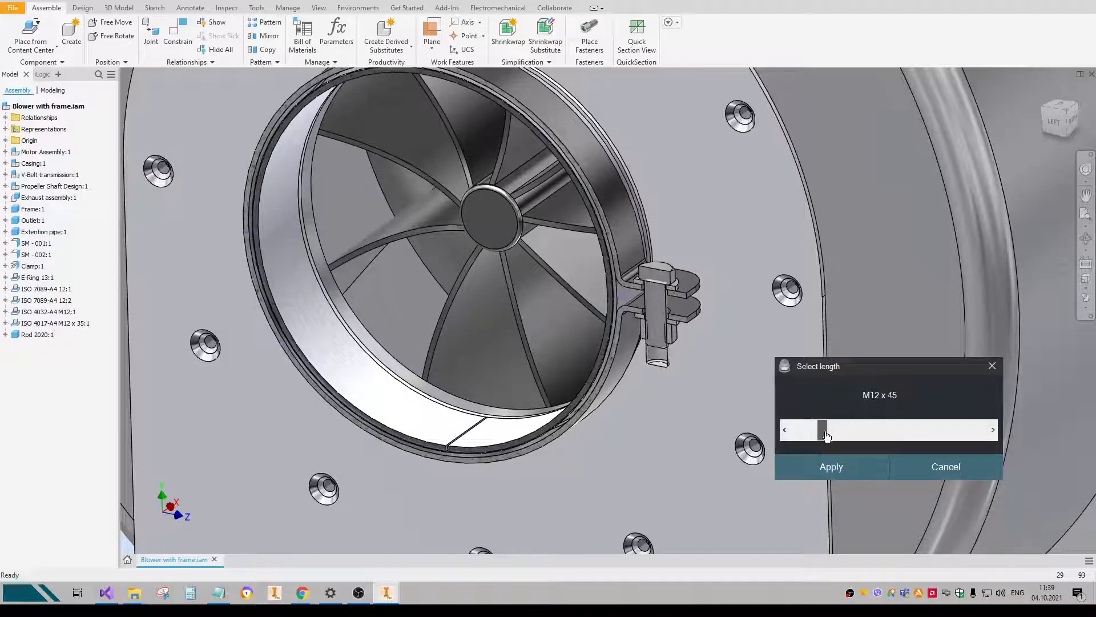
click(831, 466)
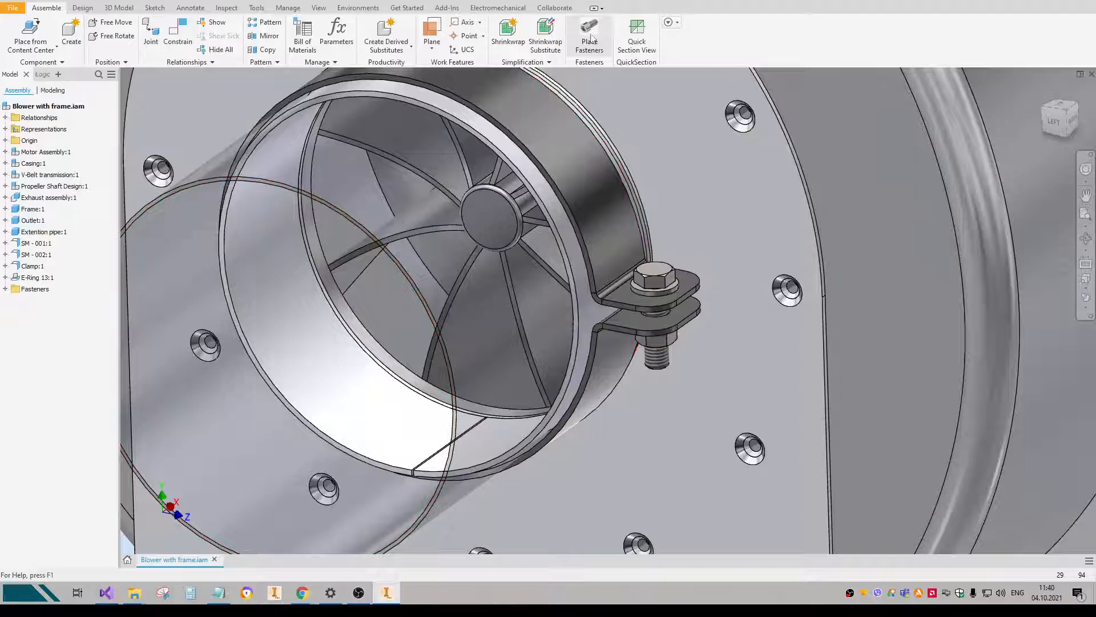
With the Class 8.8 set, start a threaded rod on a flange hole and create the component pattern.
click(589, 29)
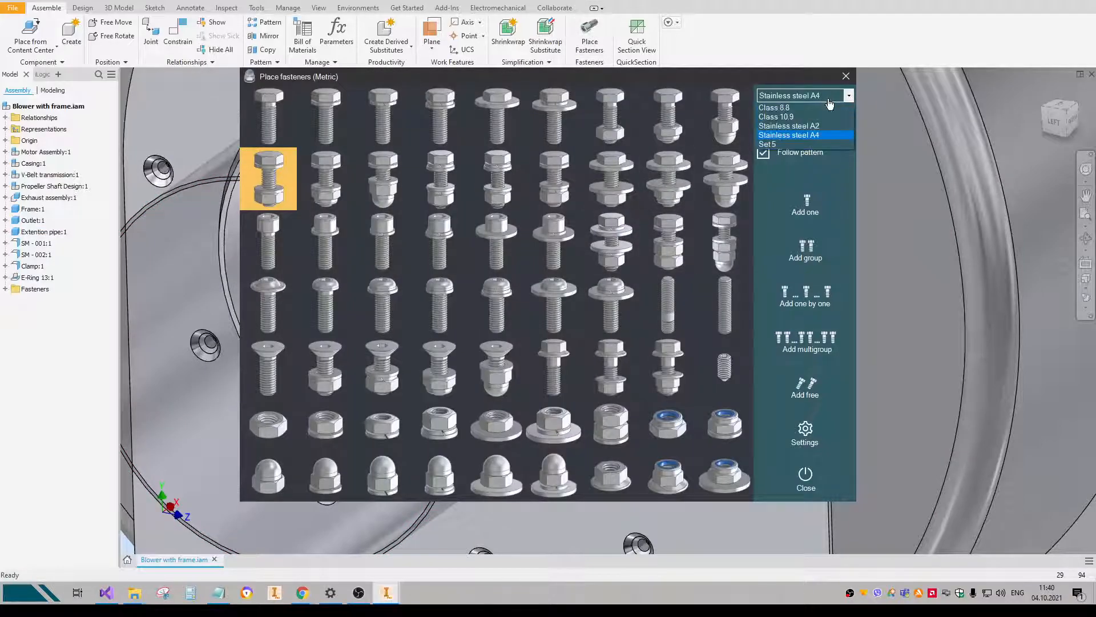
click(774, 108)
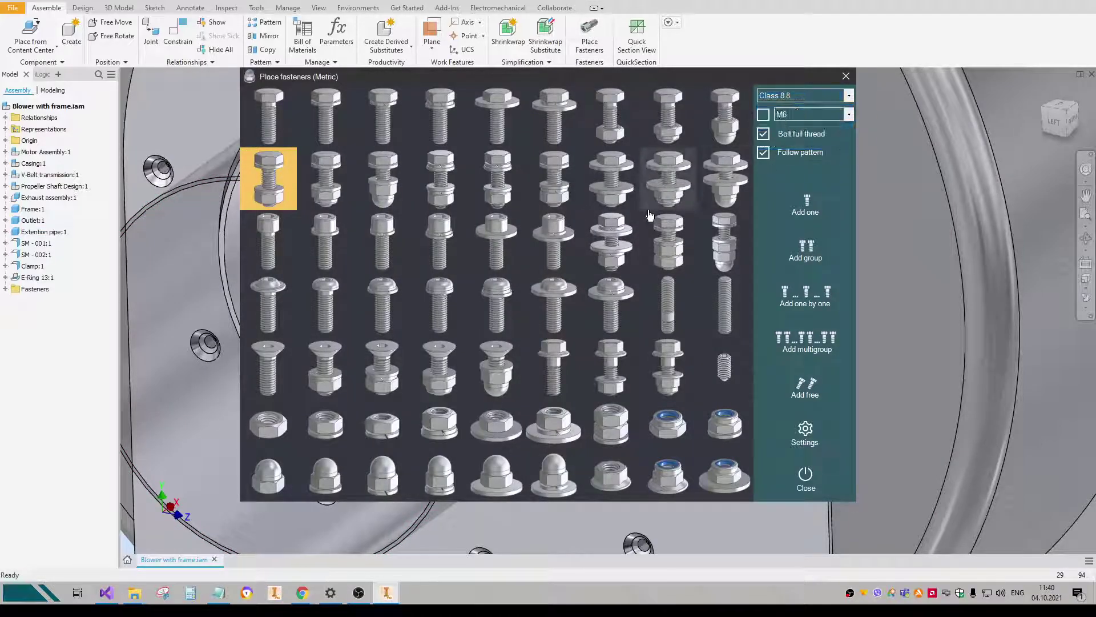
mouse_move(734, 322)
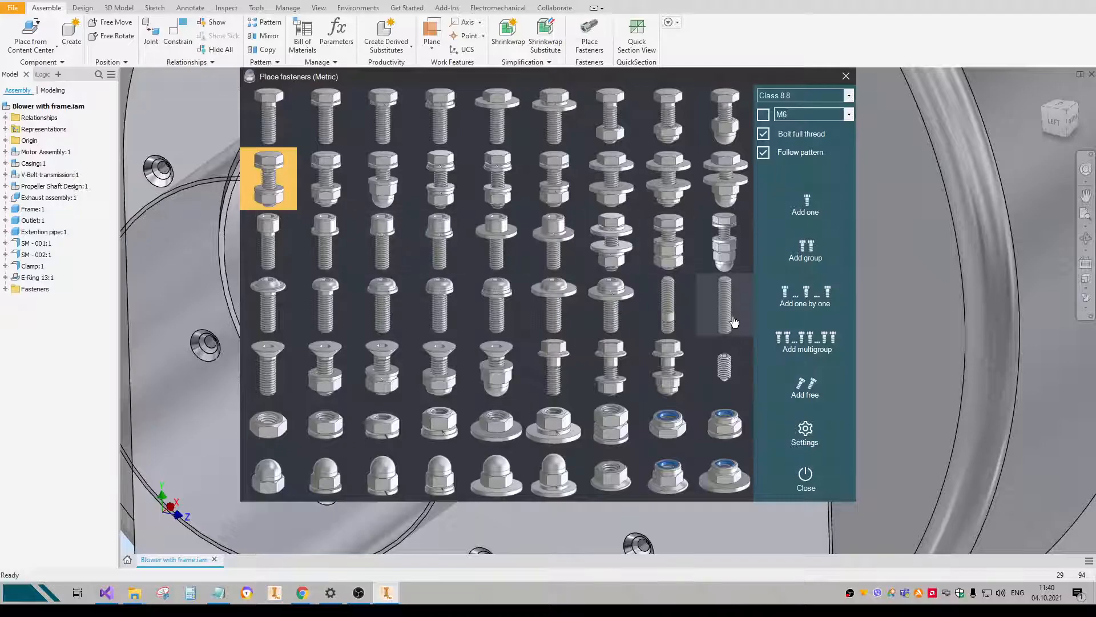
click(269, 368)
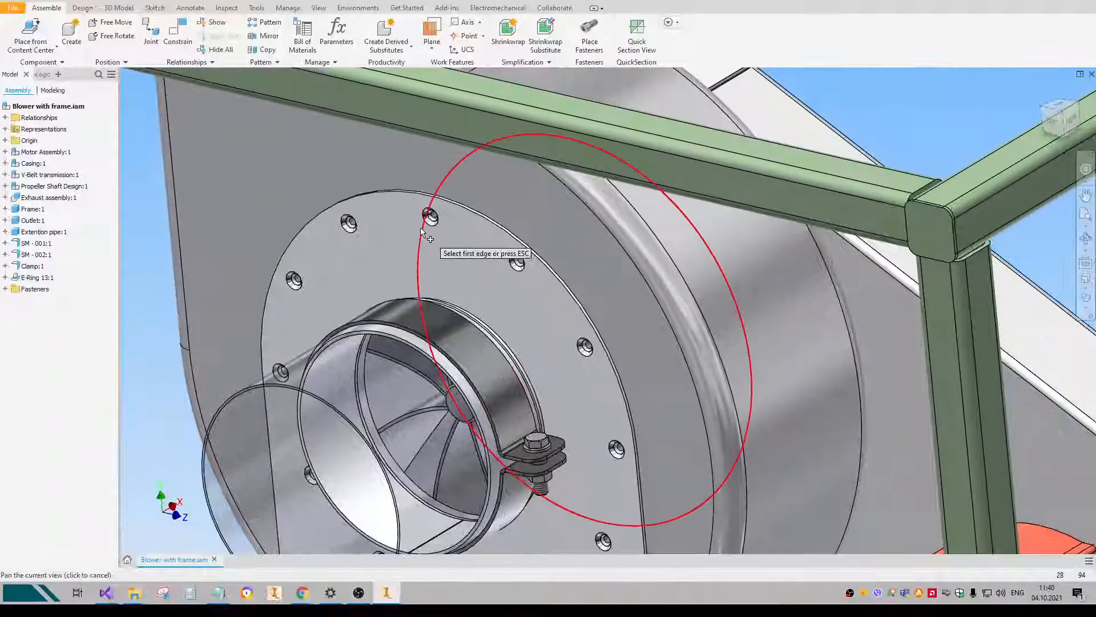
click(427, 214)
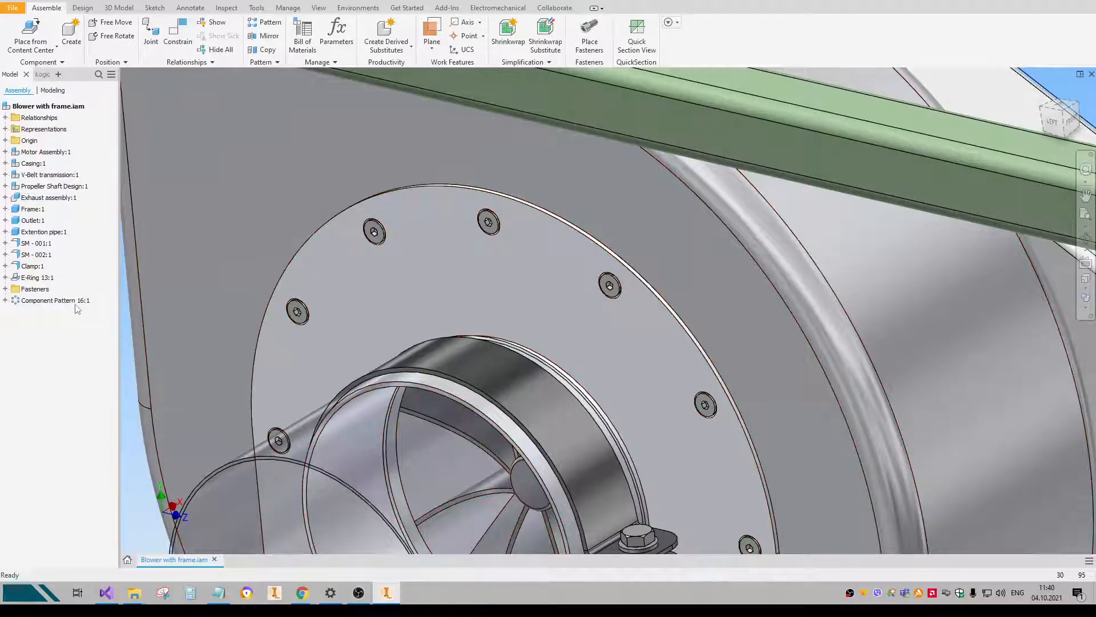
click(55, 299)
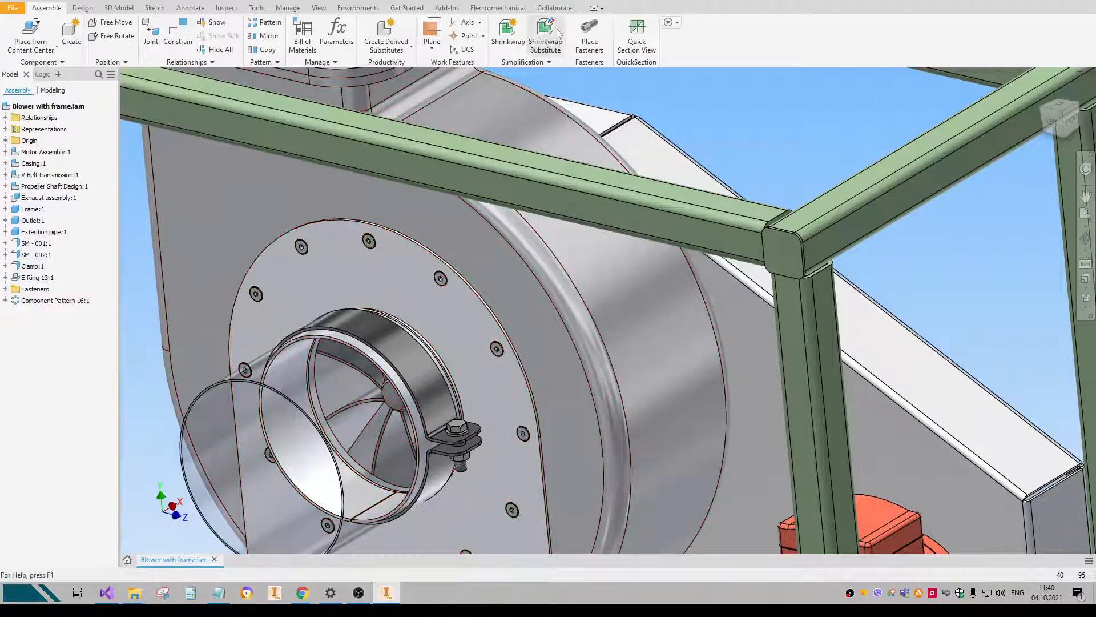
Reopen fastener placement with Follow pattern turned off.
click(590, 32)
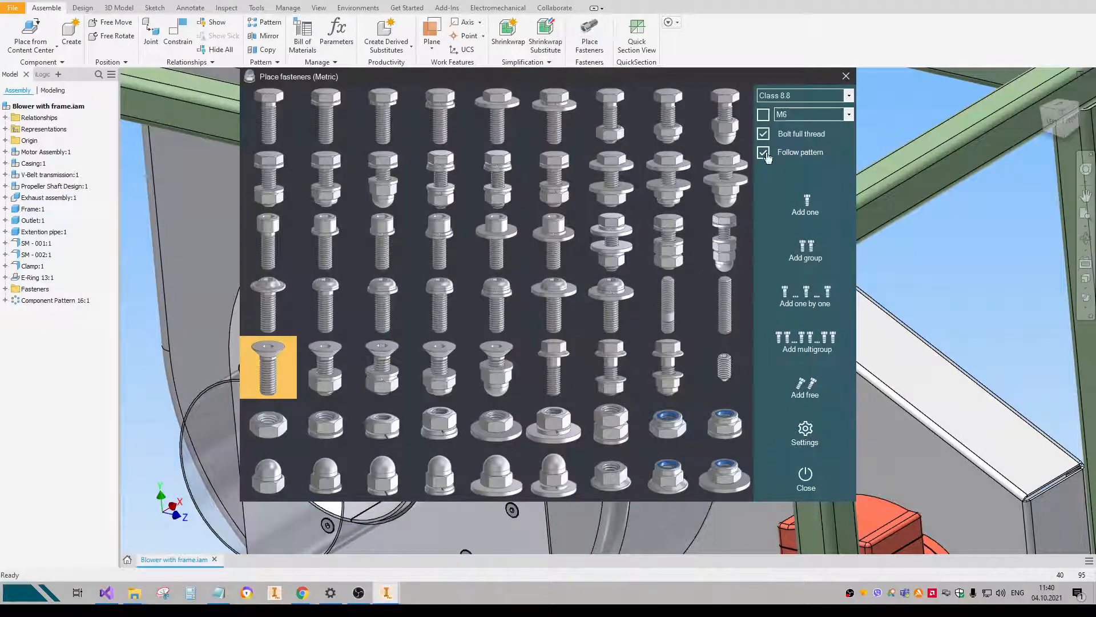
click(762, 153)
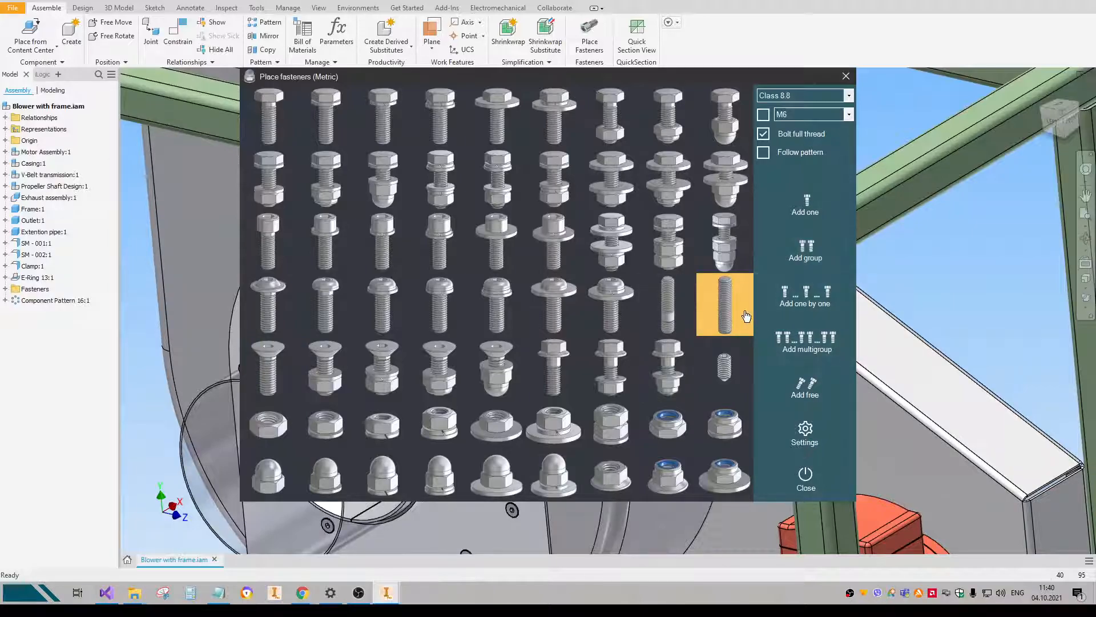
mouse_move(805, 258)
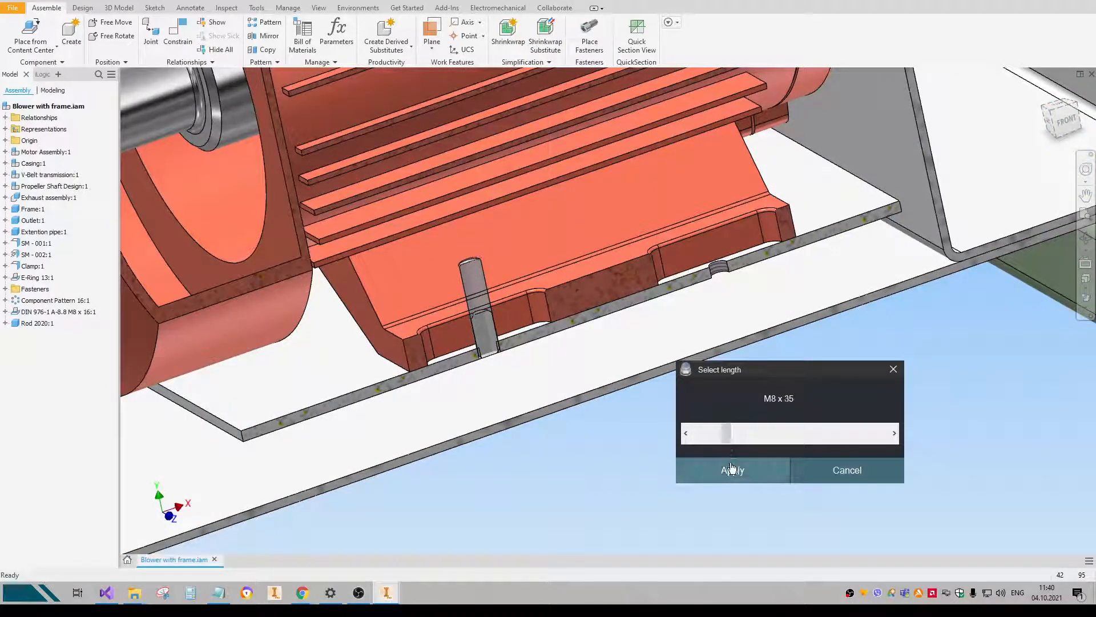
Apply M8 x 35 threaded rods in the motor foot slots.
click(733, 470)
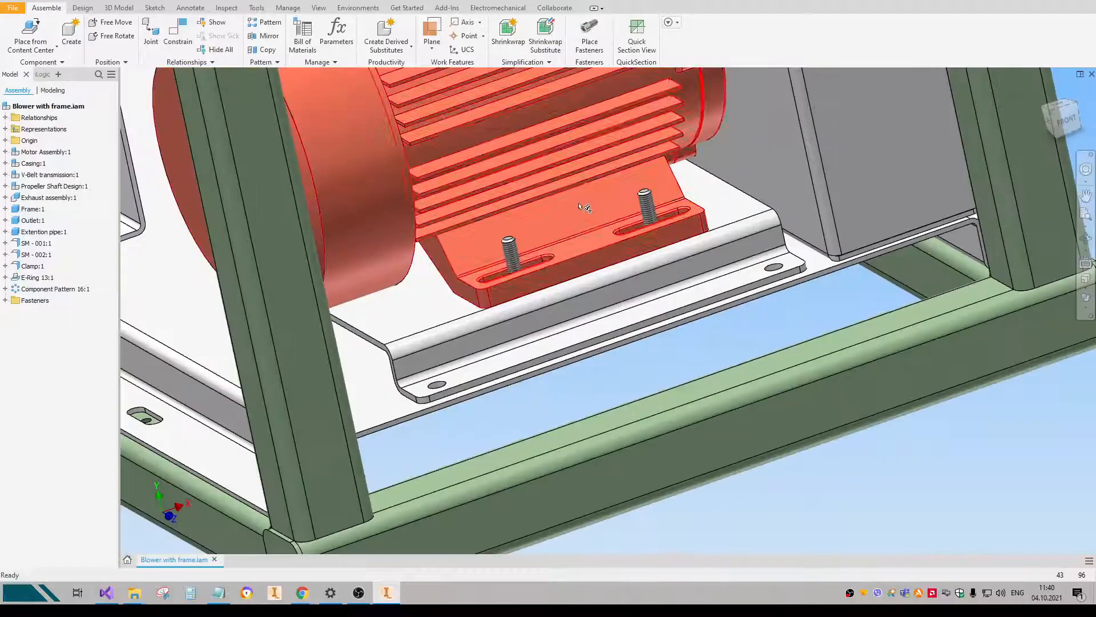
click(589, 29)
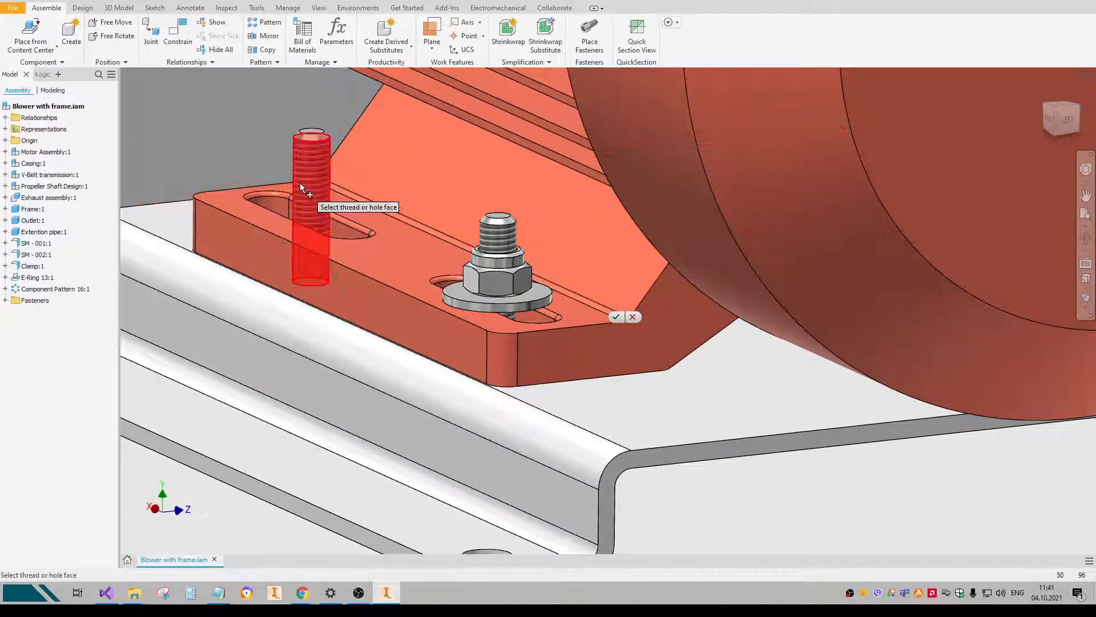
Add a washer and nut to the second M8 threaded rod.
click(619, 317)
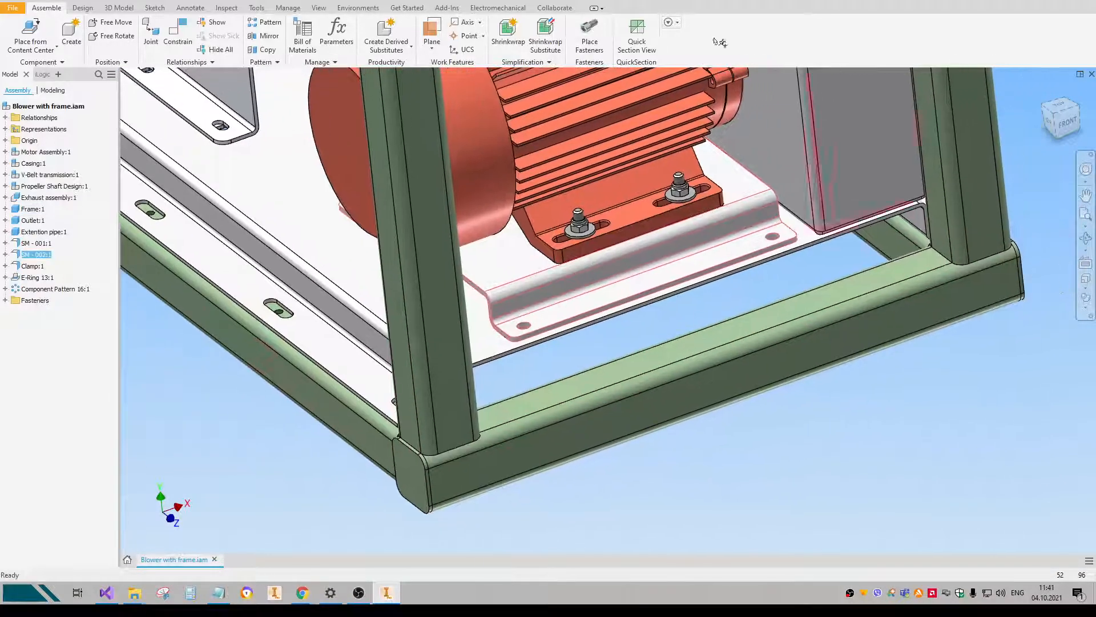
click(589, 29)
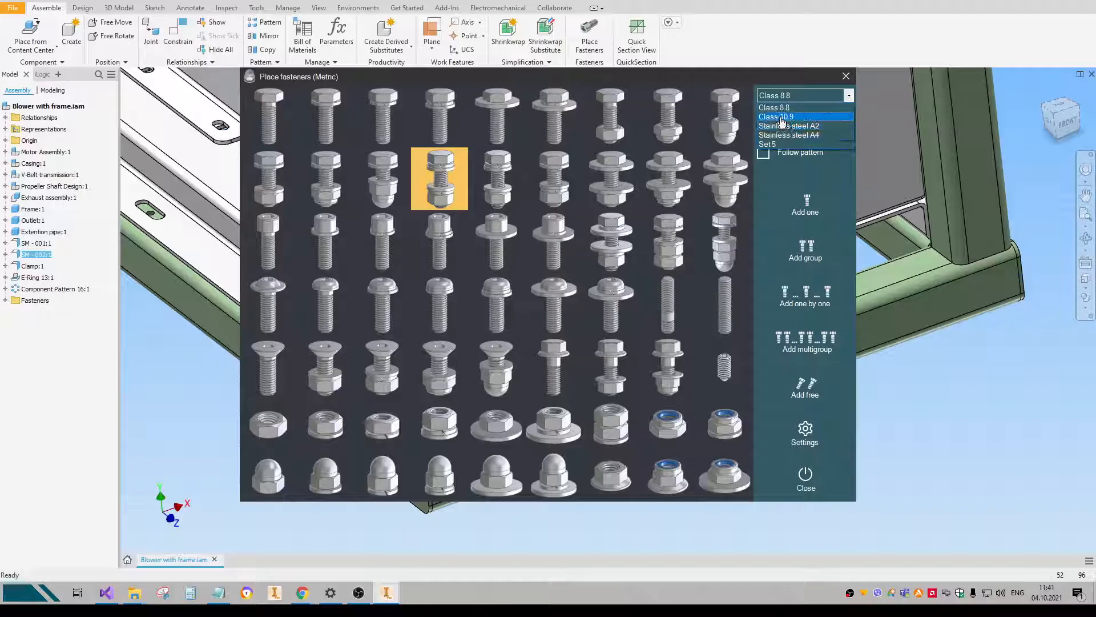
With the Class 10.9 set, bolt the motor plate to the base with M10 x 25 bolts and nuts.
click(777, 117)
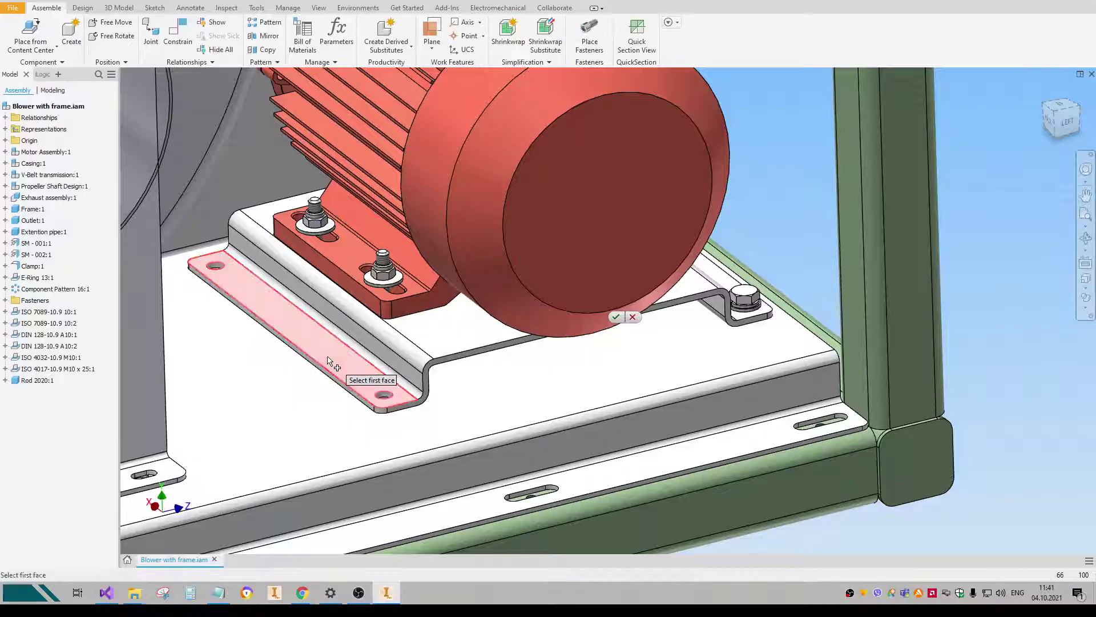
right_click(327, 360)
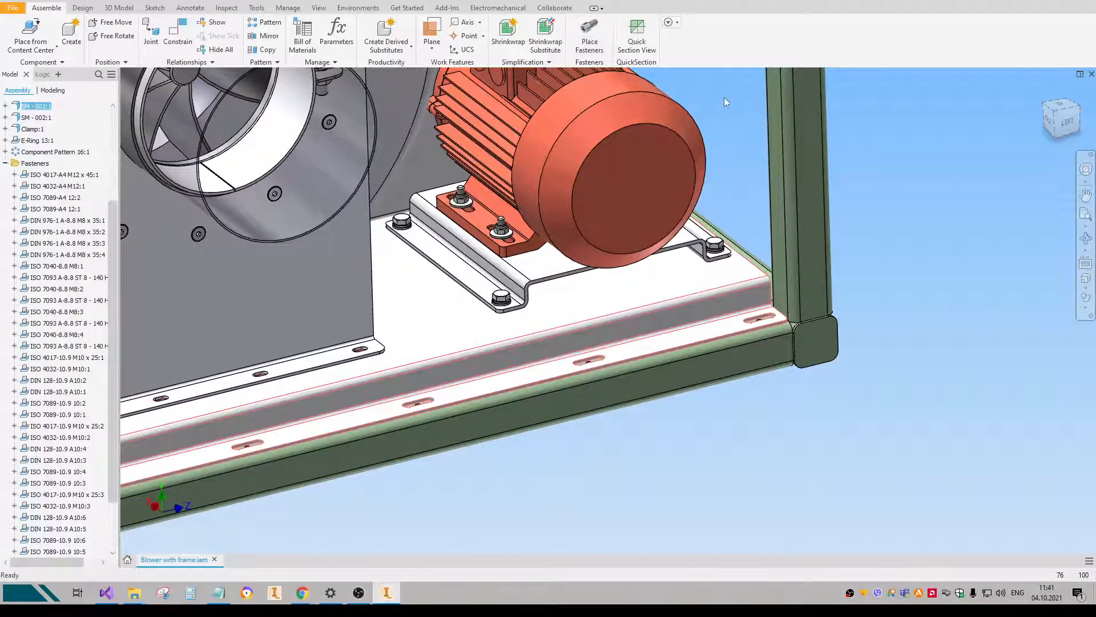
click(589, 30)
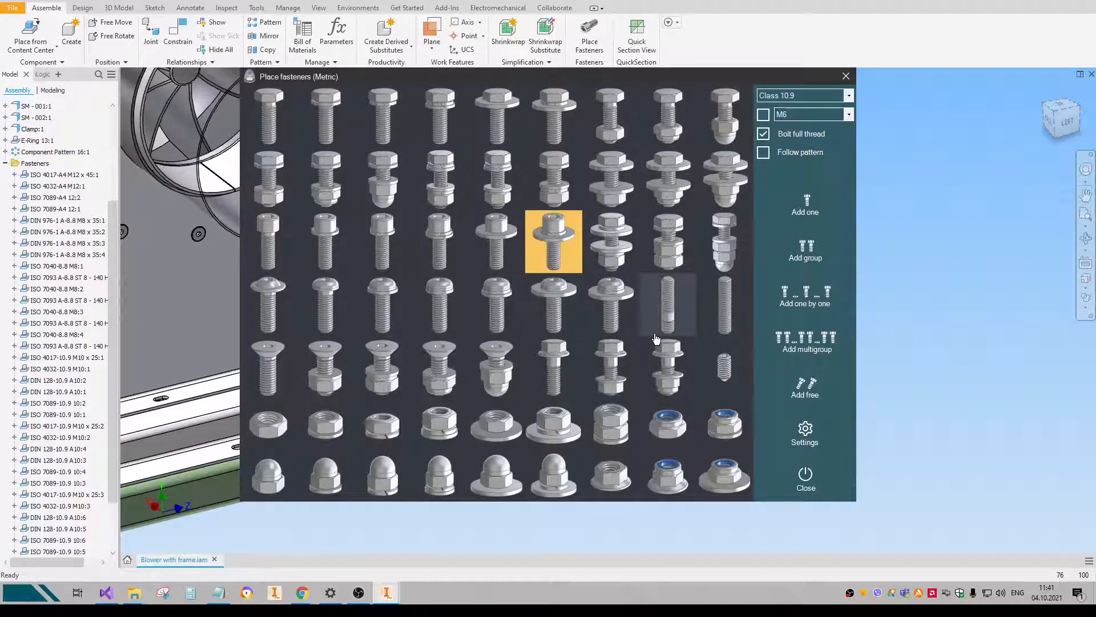
mouse_move(809, 337)
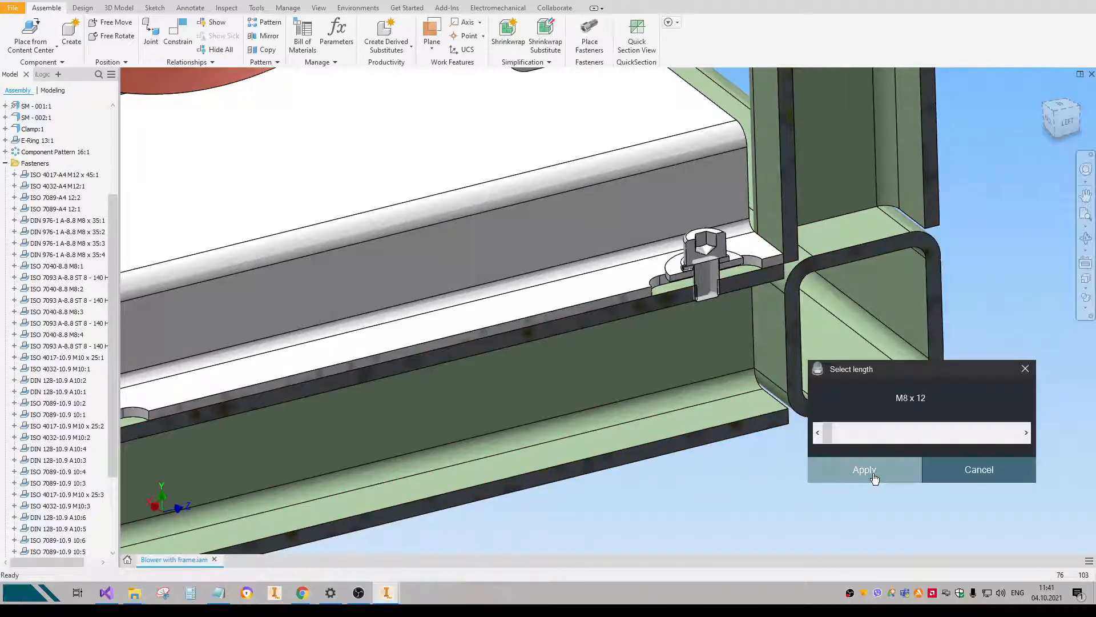
Apply Class 10.9 M8 x 12 bolts in the slotted holes and review the interference warning.
click(865, 470)
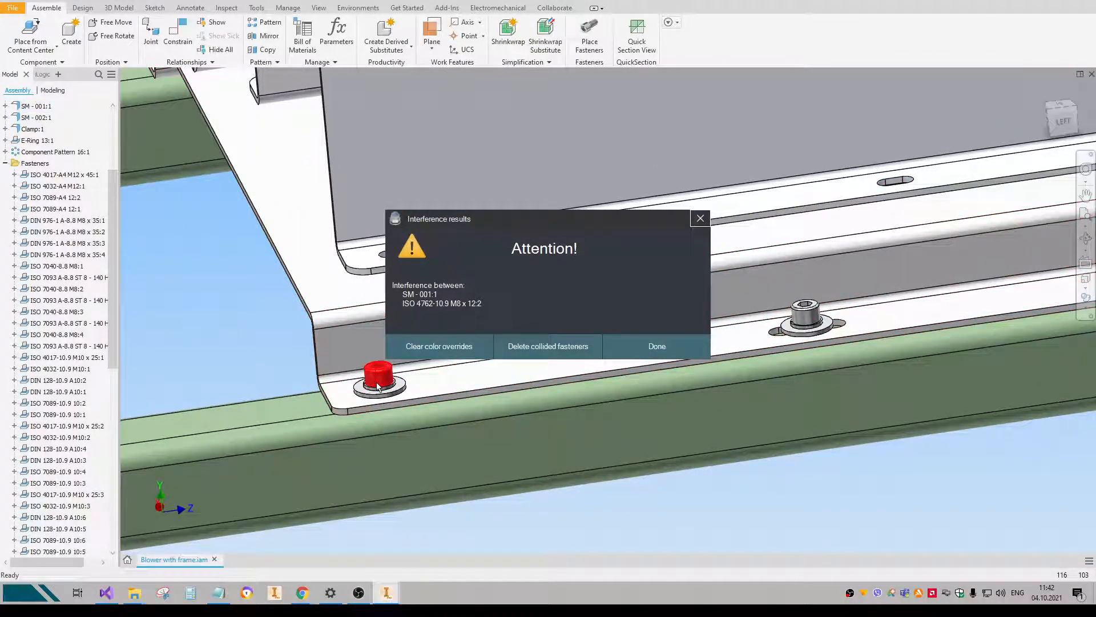
Dismiss the interference report, leaving the M8 x 12 bolts in the base's slotted holes.
click(31, 105)
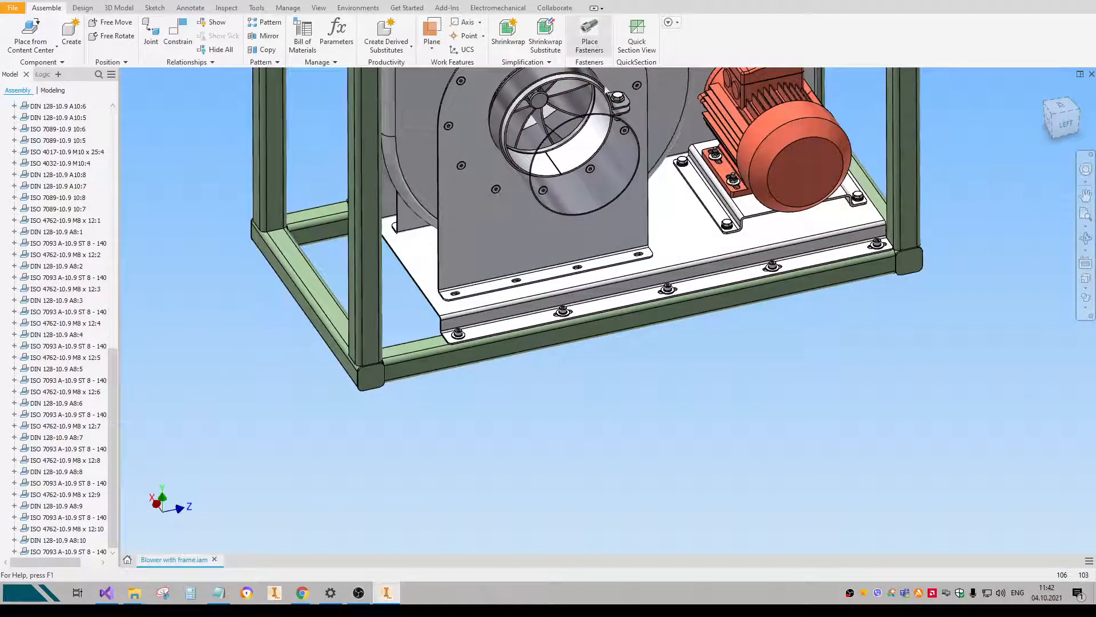
Fasten the base-rail slotted holes with M8 x 25 hex bolts, washers and nuts.
click(590, 29)
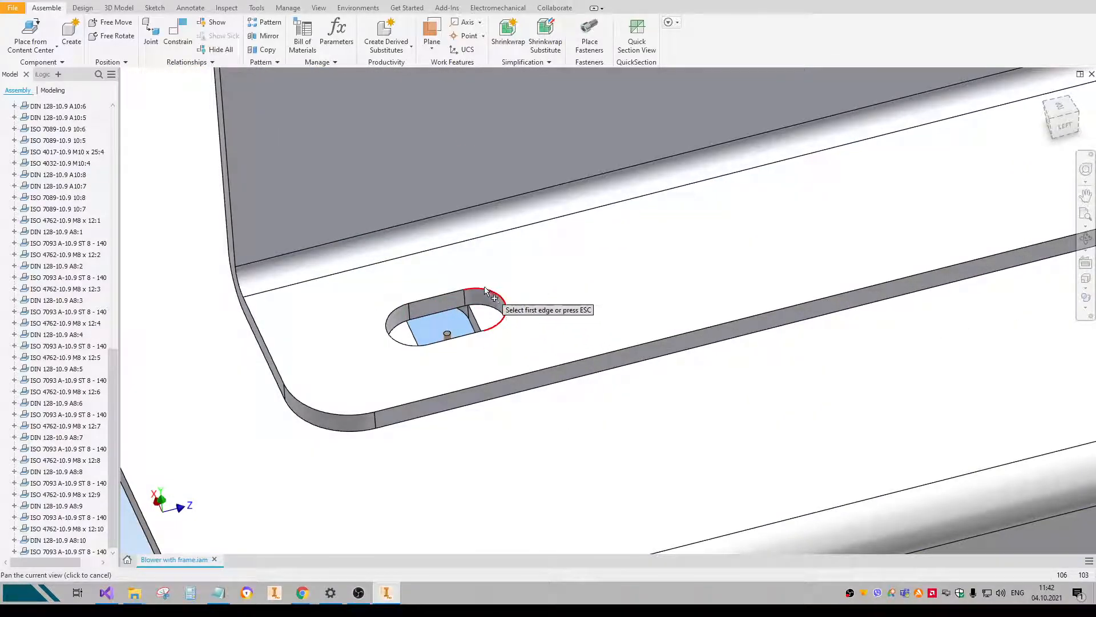
click(486, 293)
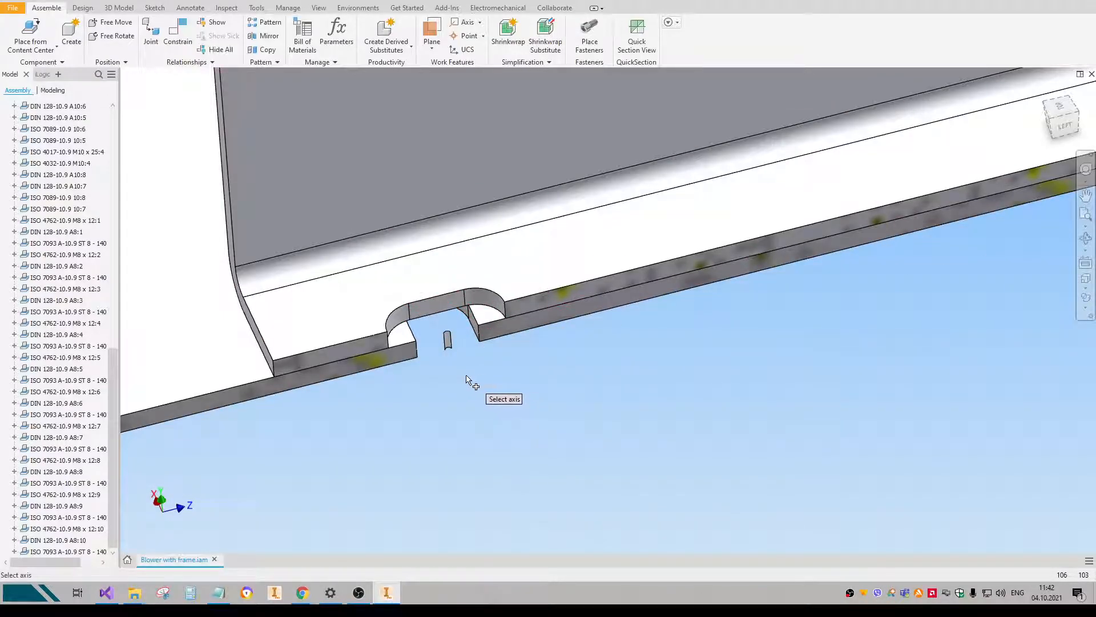
mouse_move(458, 366)
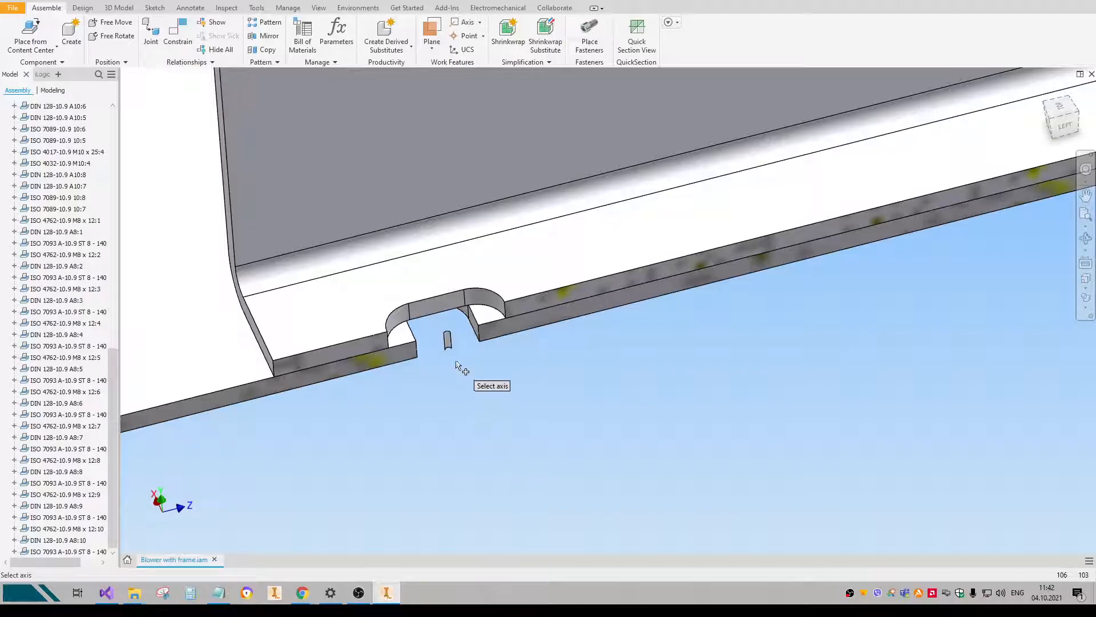
mouse_move(448, 348)
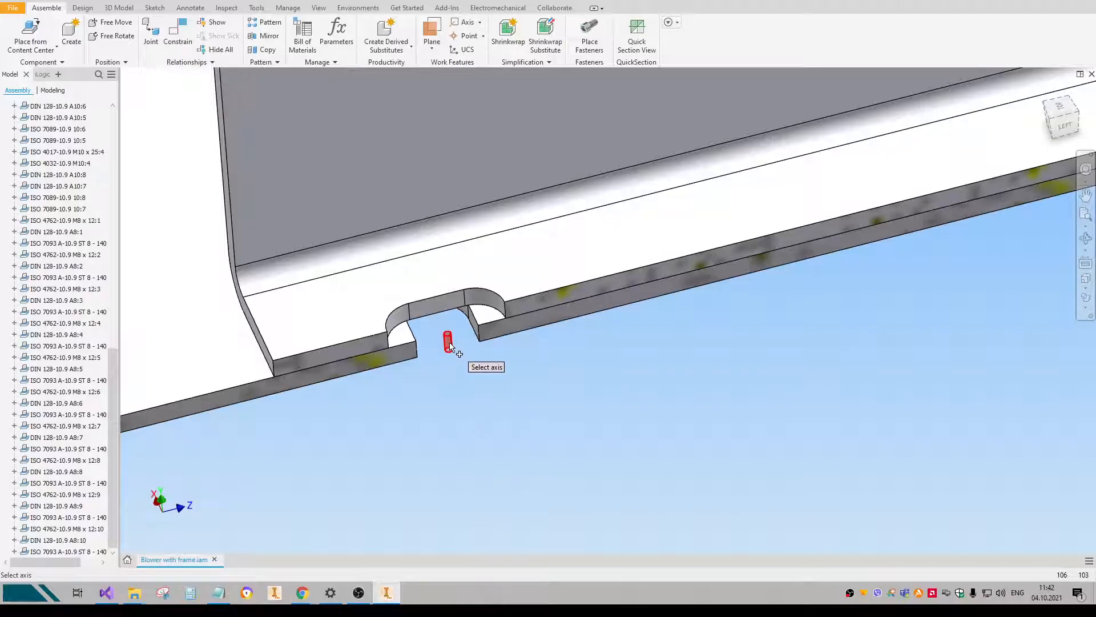
mouse_move(473, 414)
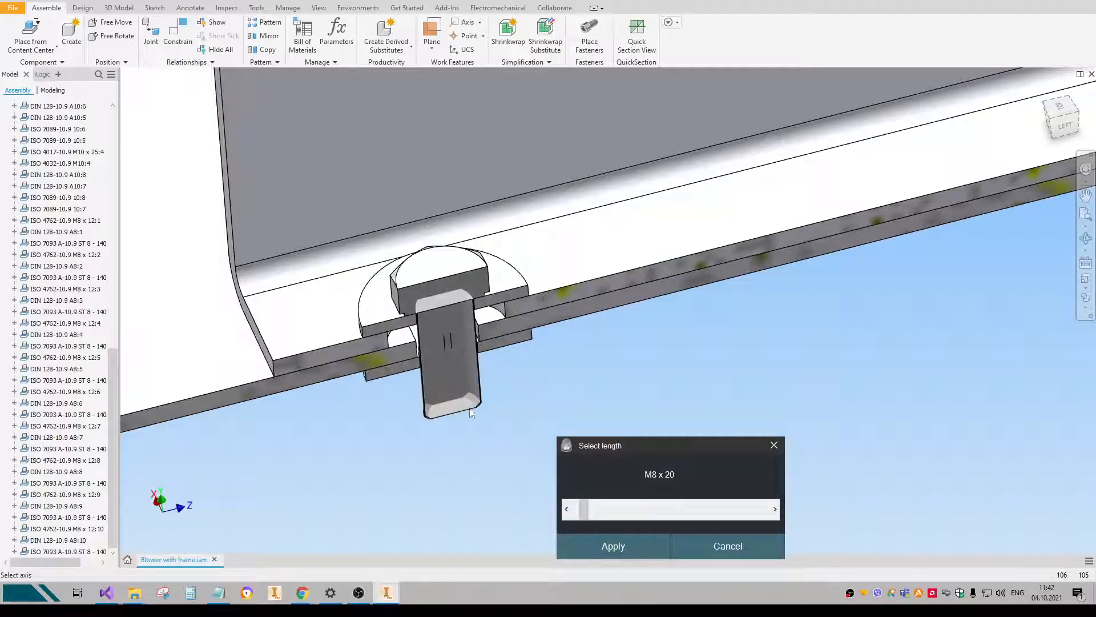
click(775, 509)
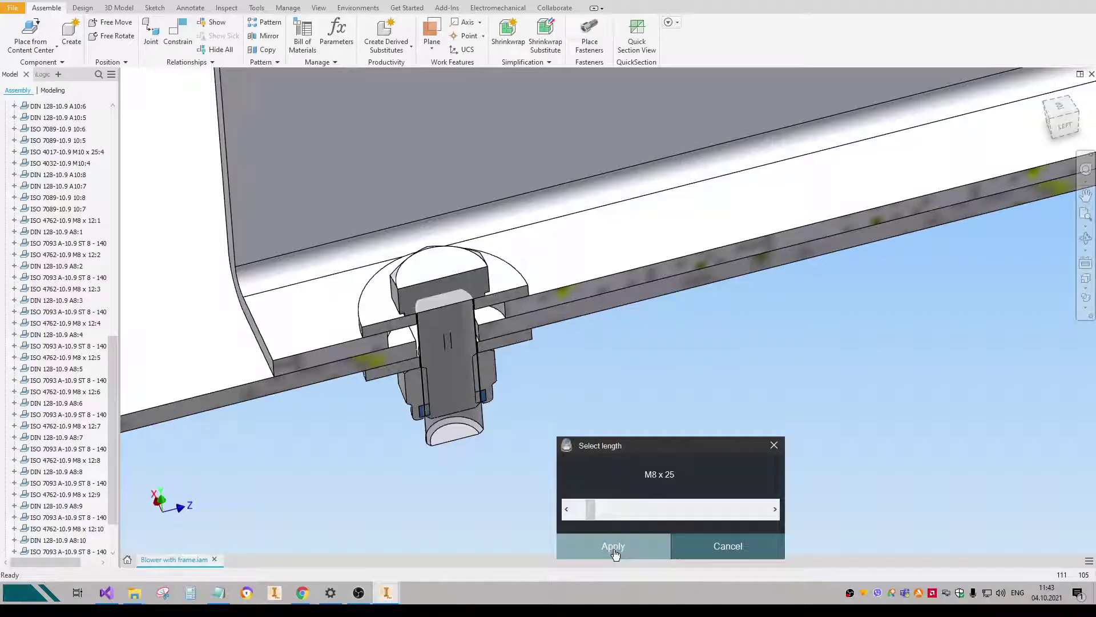
click(613, 546)
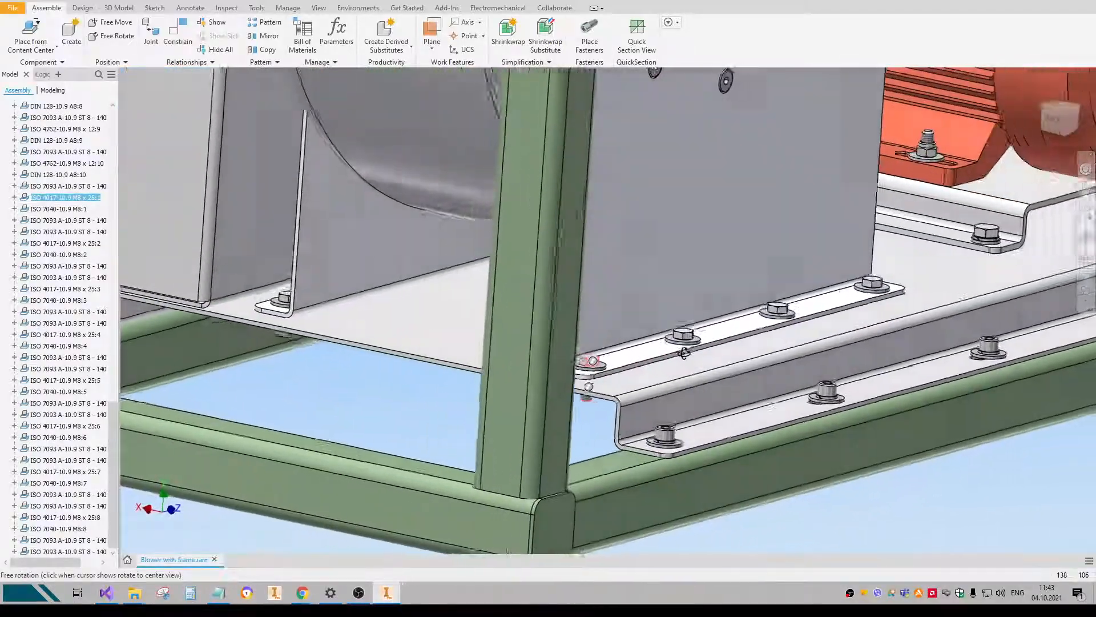
Fit an M8 x 10 hex socket set screw into the drive pulley hub's threaded hole.
drag(629, 349, 567, 347)
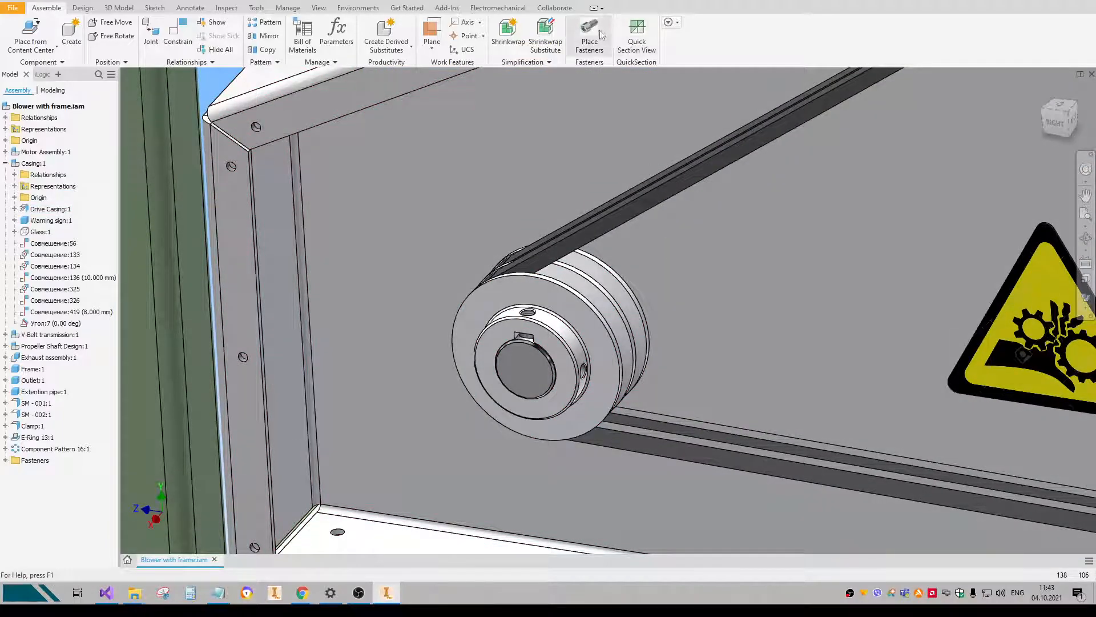
click(589, 28)
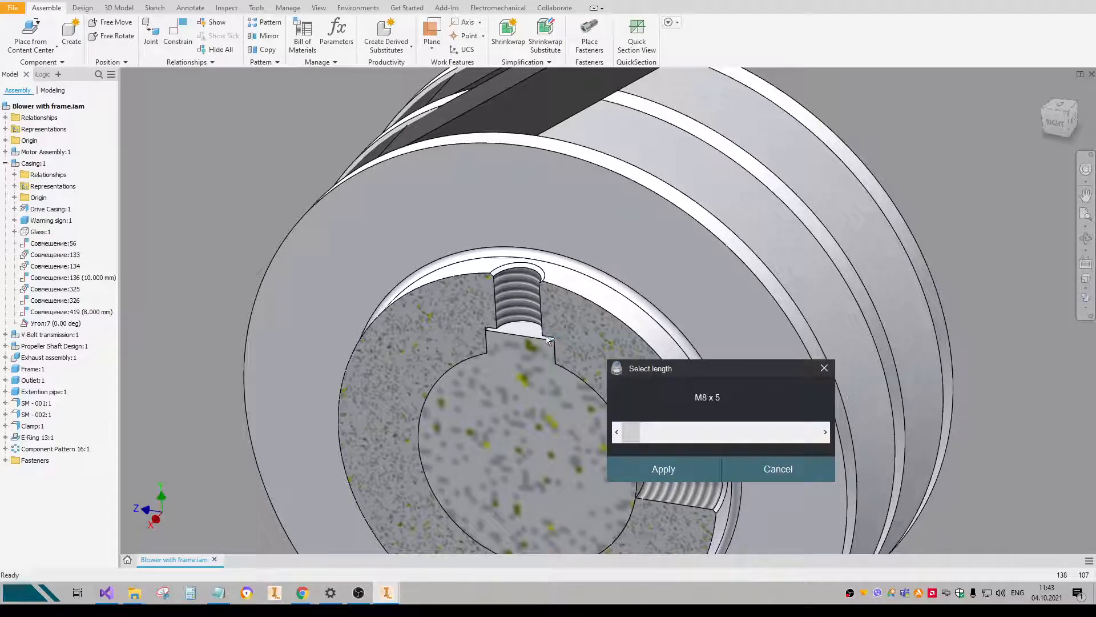
drag(629, 432, 650, 431)
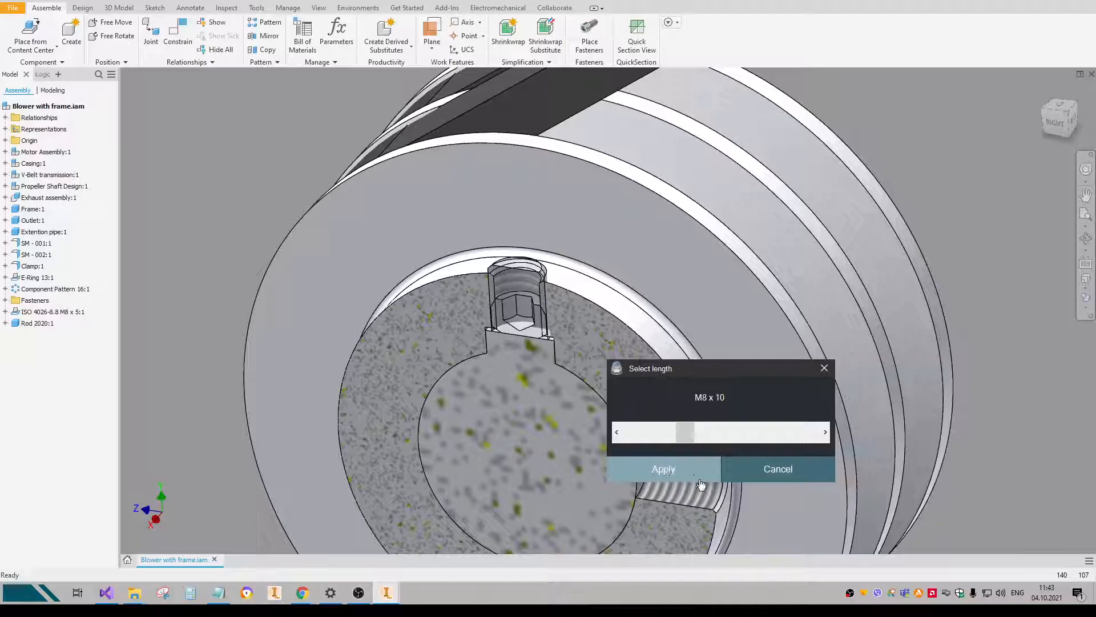
click(663, 468)
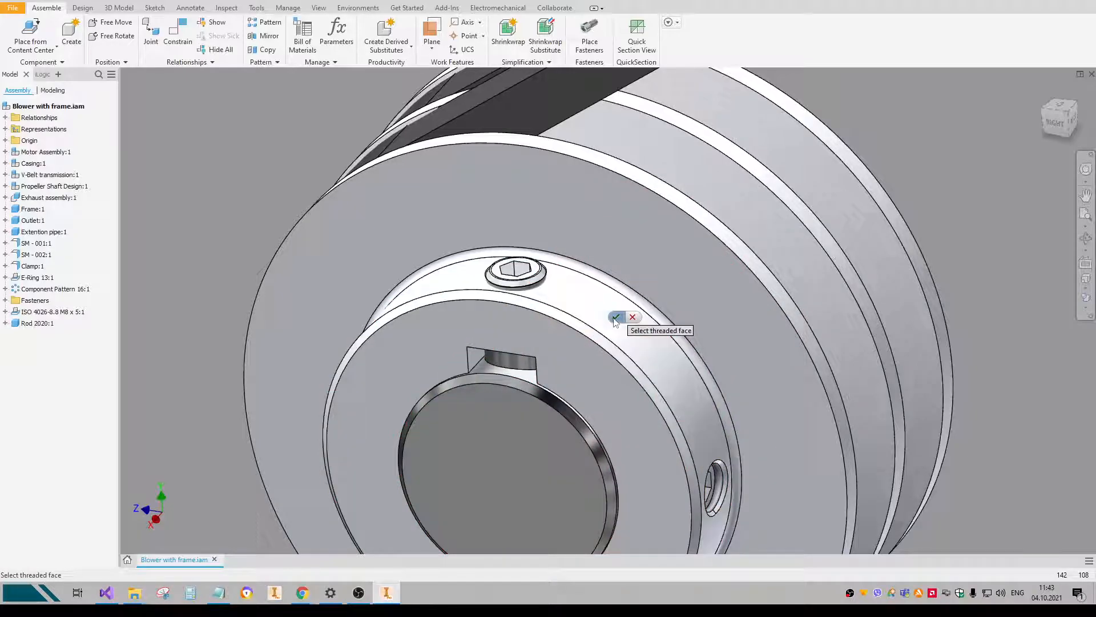
click(612, 317)
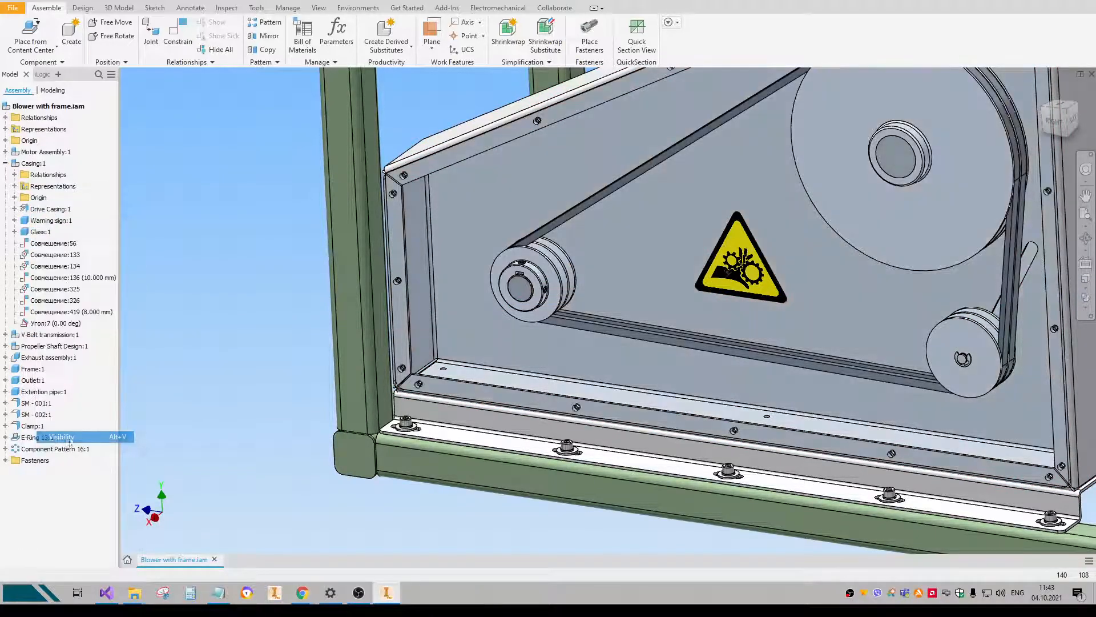
Restore the hidden component so the belt guard casing and frame show together.
click(590, 29)
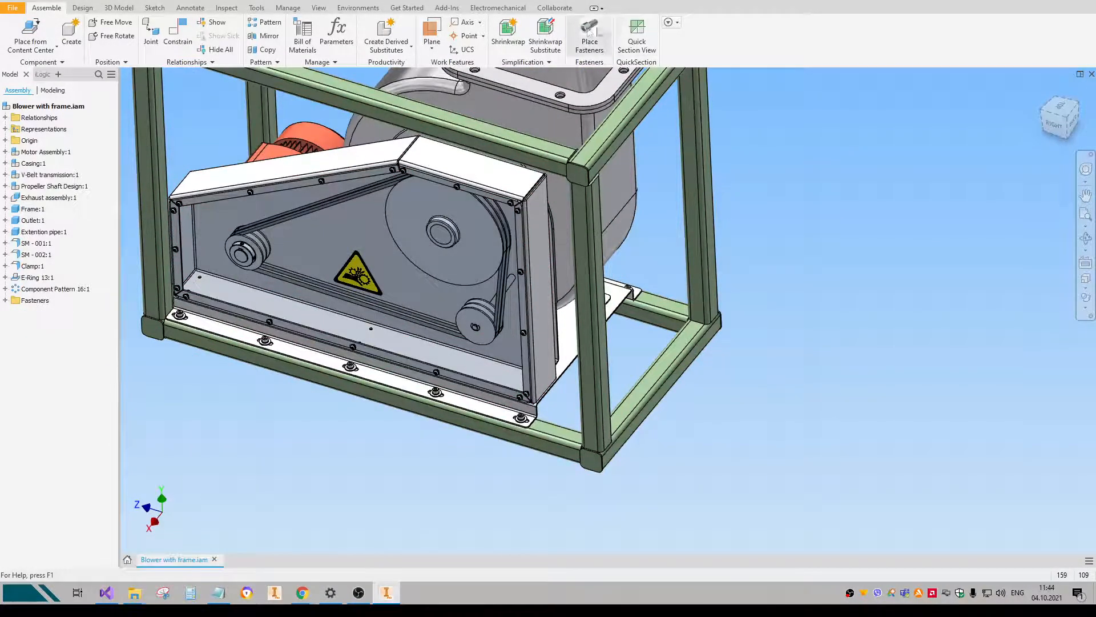
Place three M6 x 35 bolts with washers and nuts free on the frame.
click(589, 30)
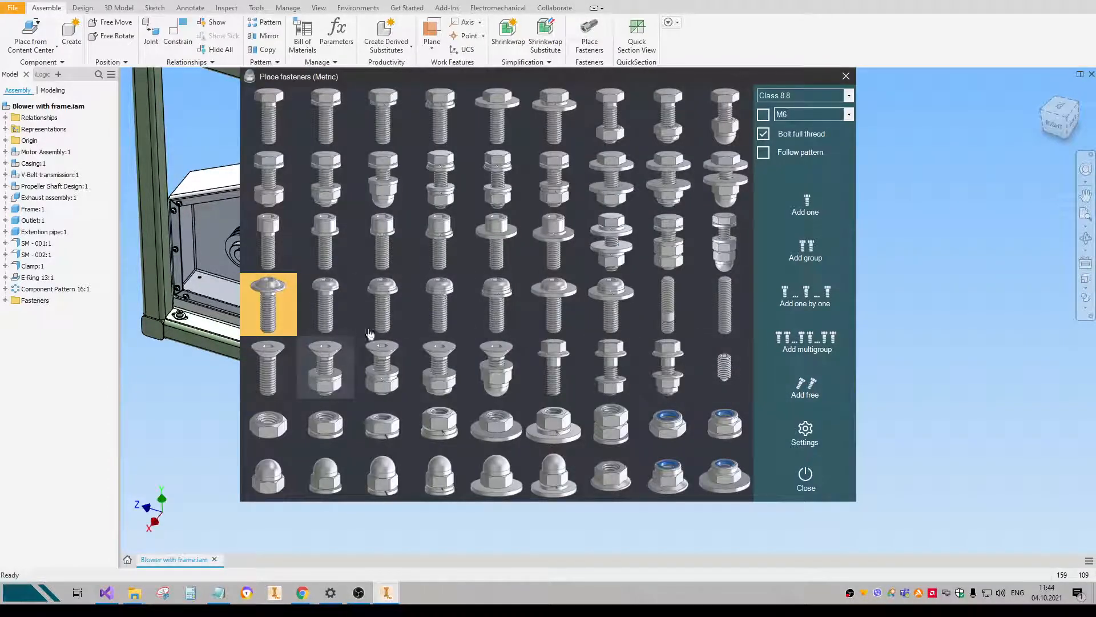
click(439, 179)
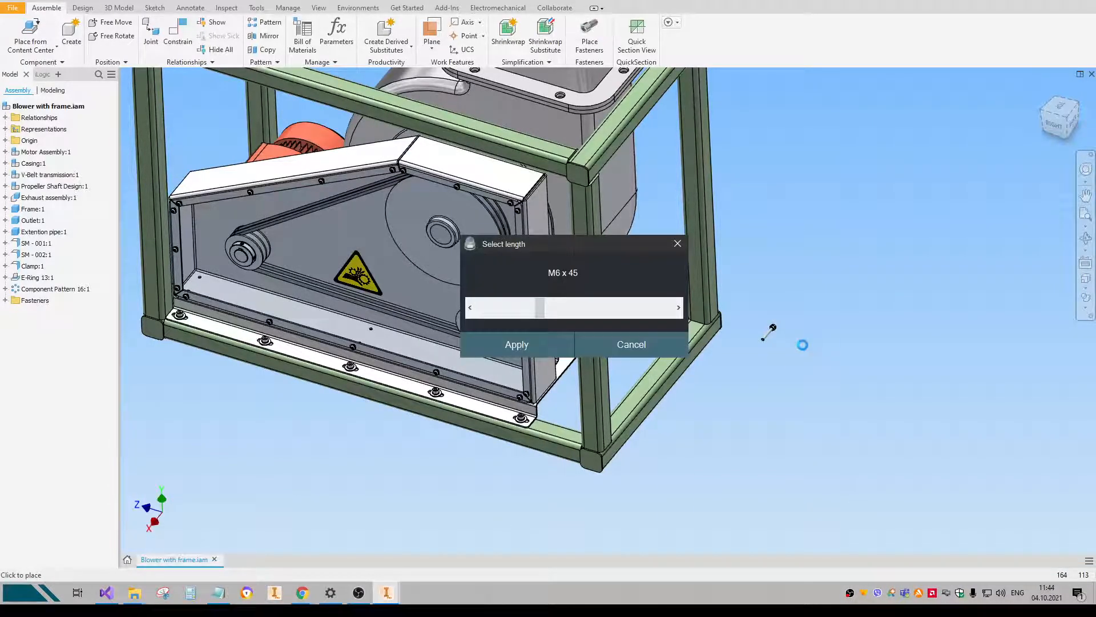
drag(537, 307, 521, 308)
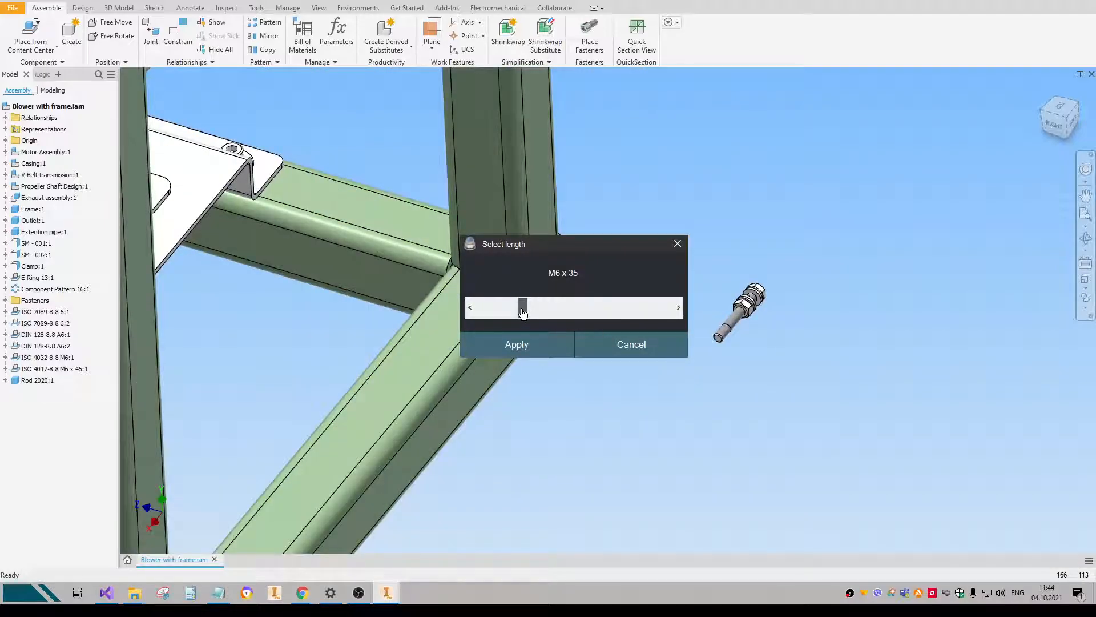
click(516, 345)
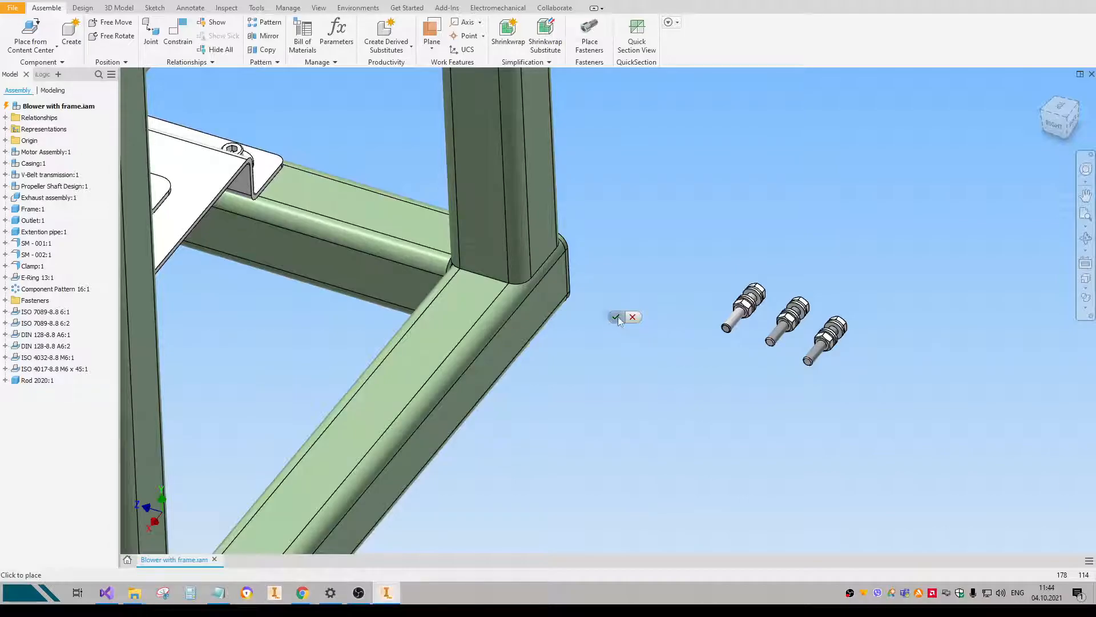
click(615, 317)
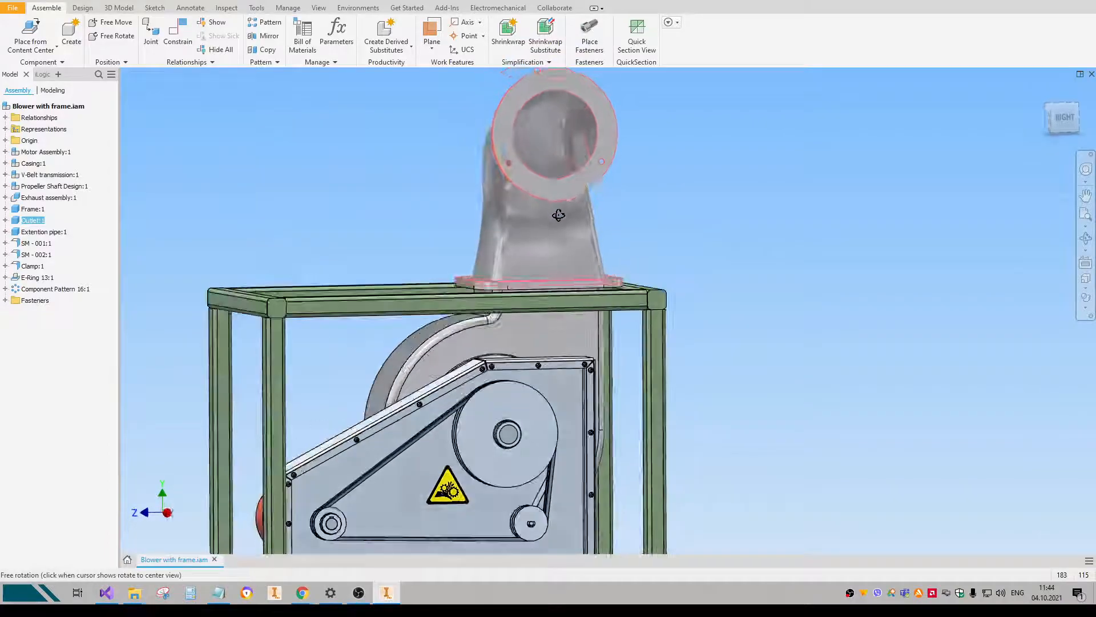
Choose an M10 bolt set with washers and nut in the fastener library.
click(589, 29)
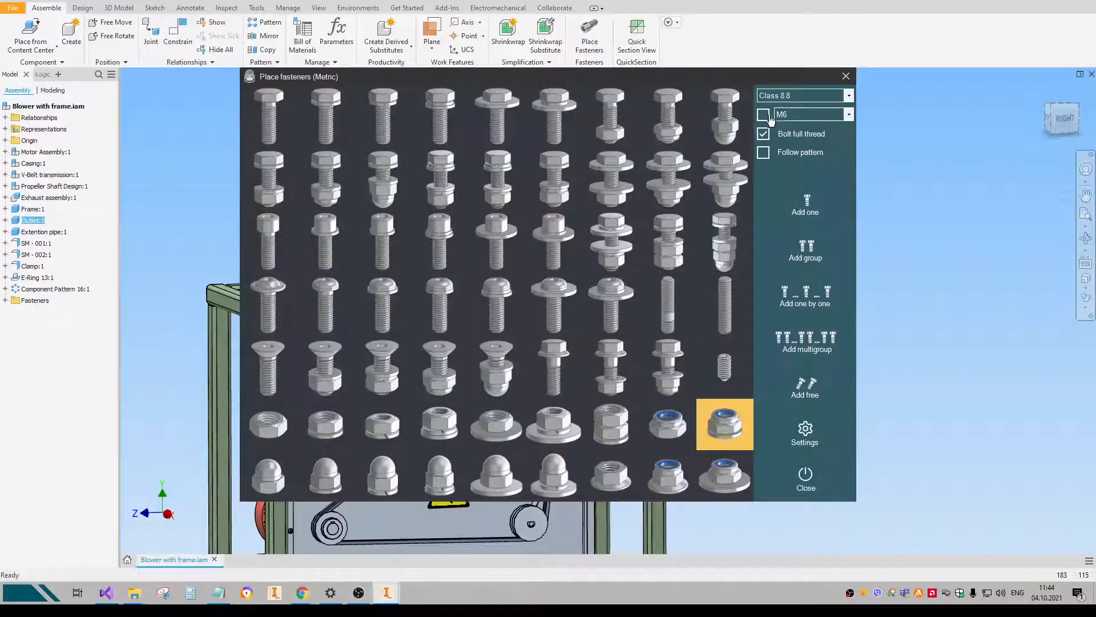
click(848, 115)
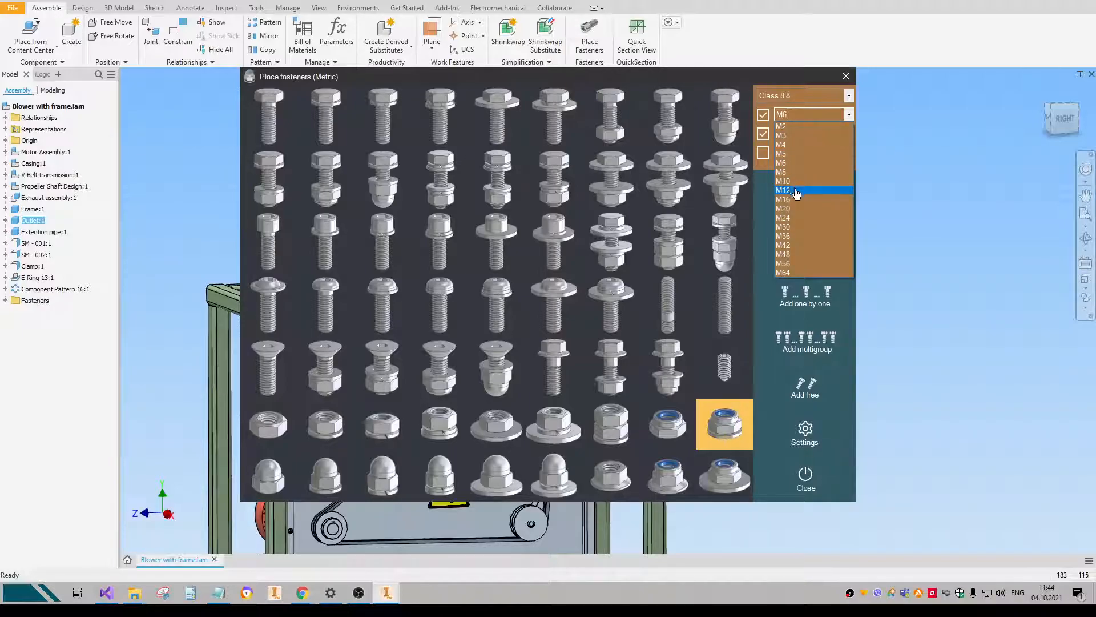
click(783, 180)
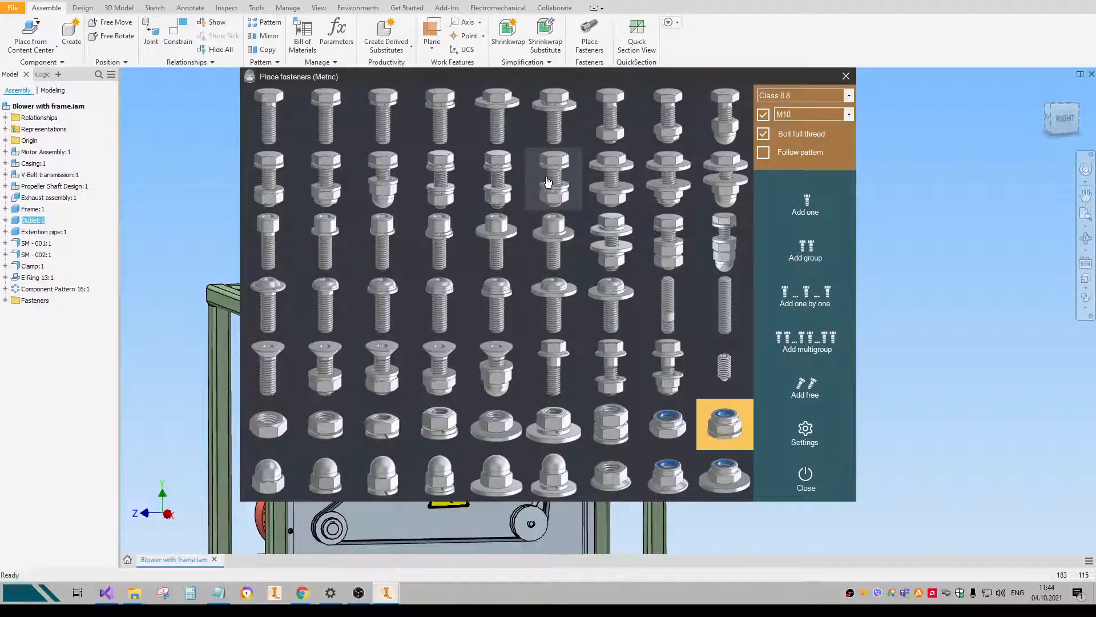
click(805, 479)
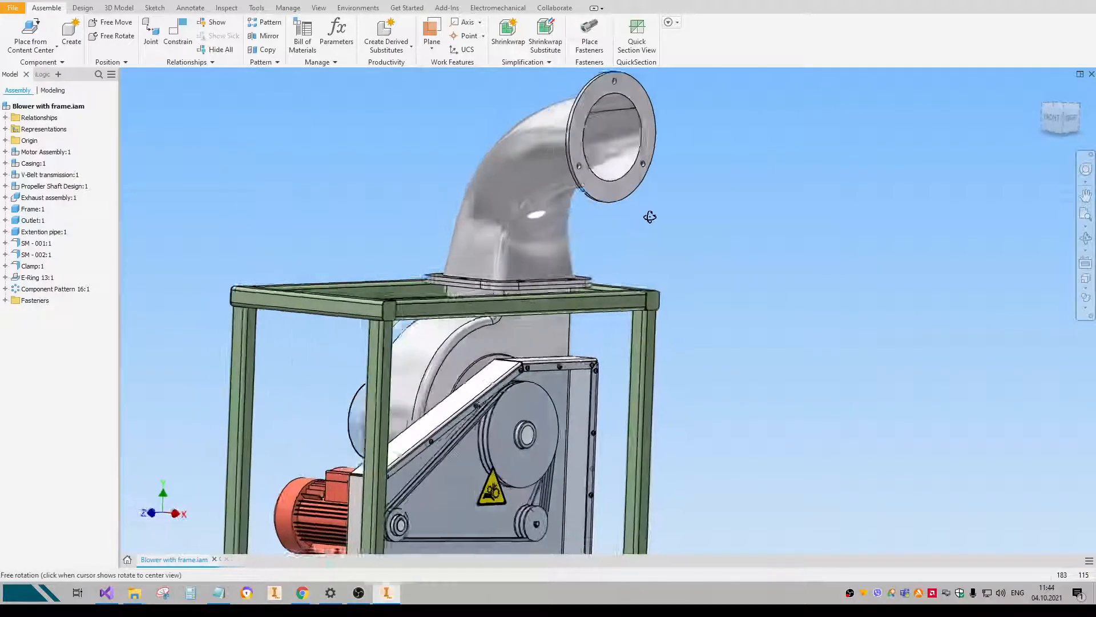
Bolt the outlet's round flange holes with Class 8.8 M10 x 30 bolts and nuts.
click(32, 220)
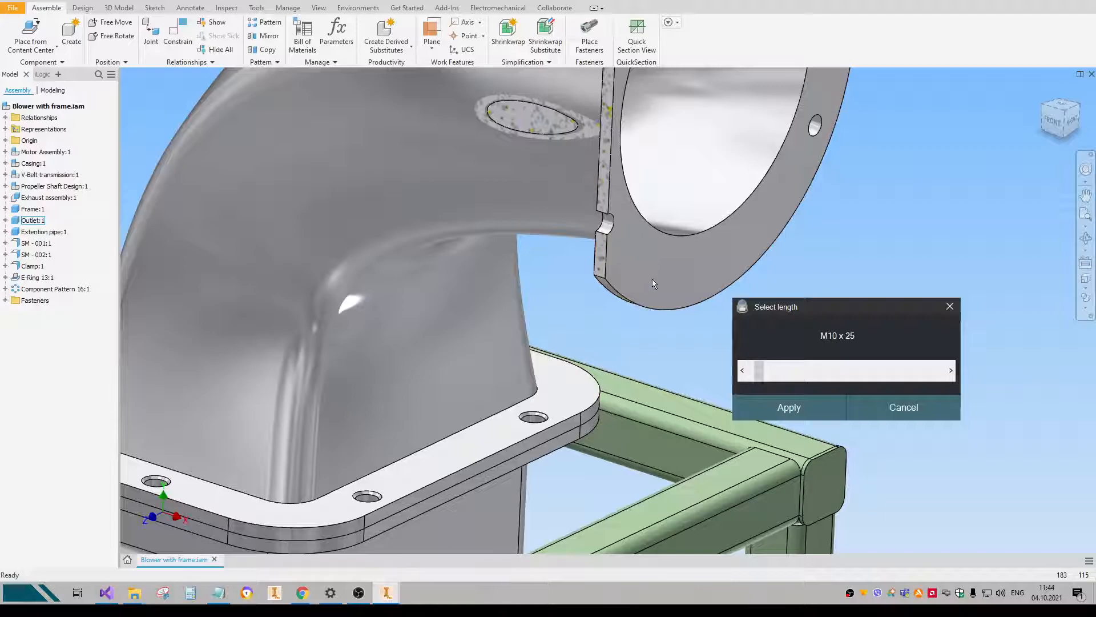
click(789, 407)
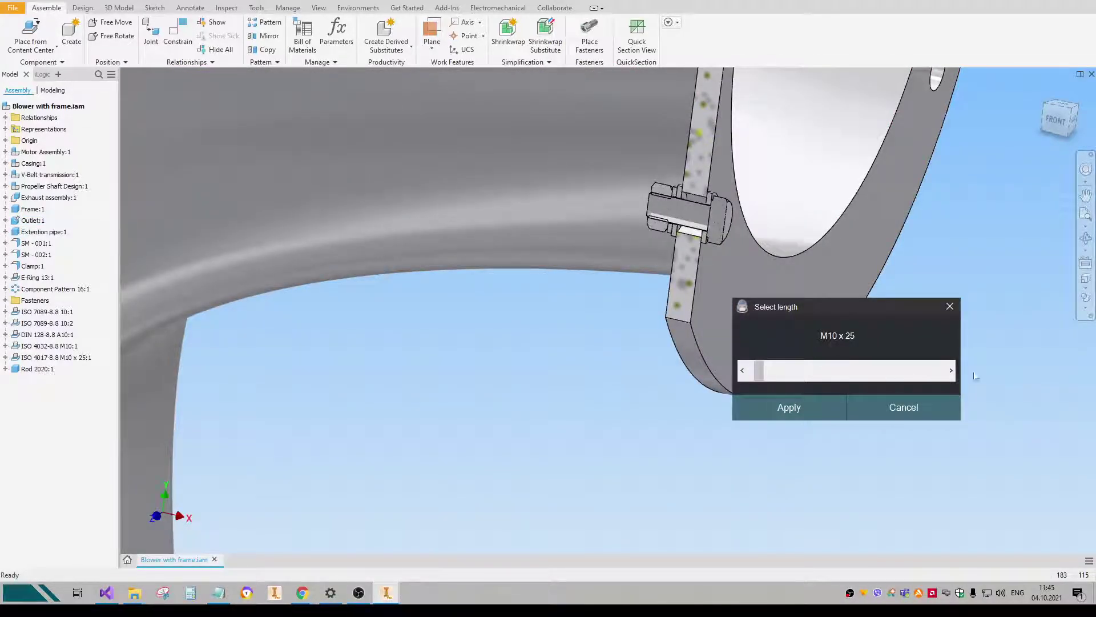
drag(758, 370, 765, 370)
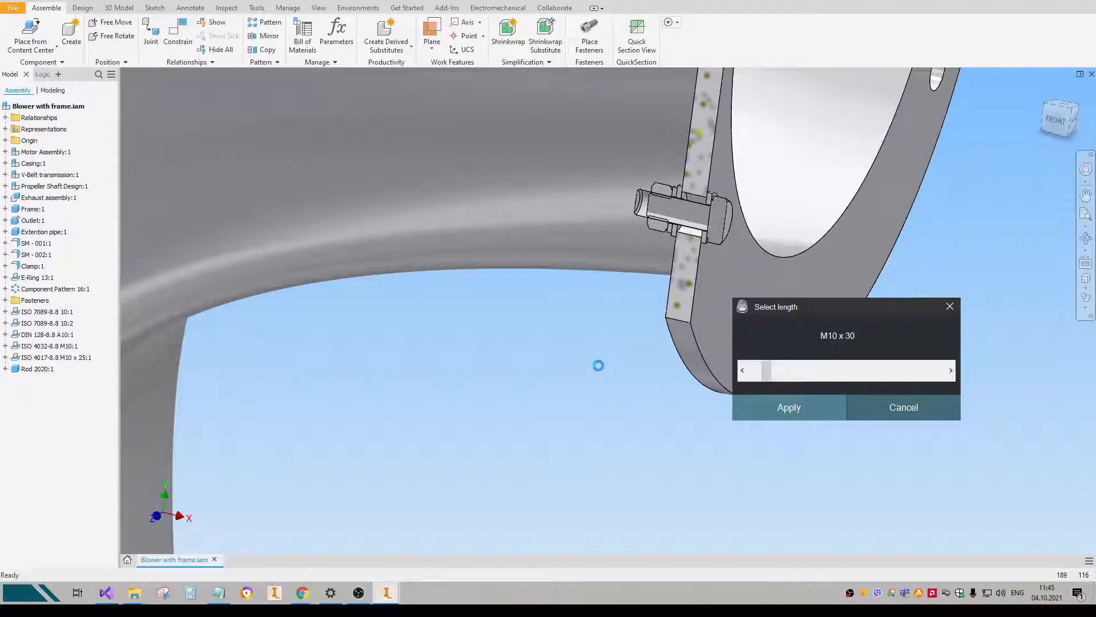
click(789, 407)
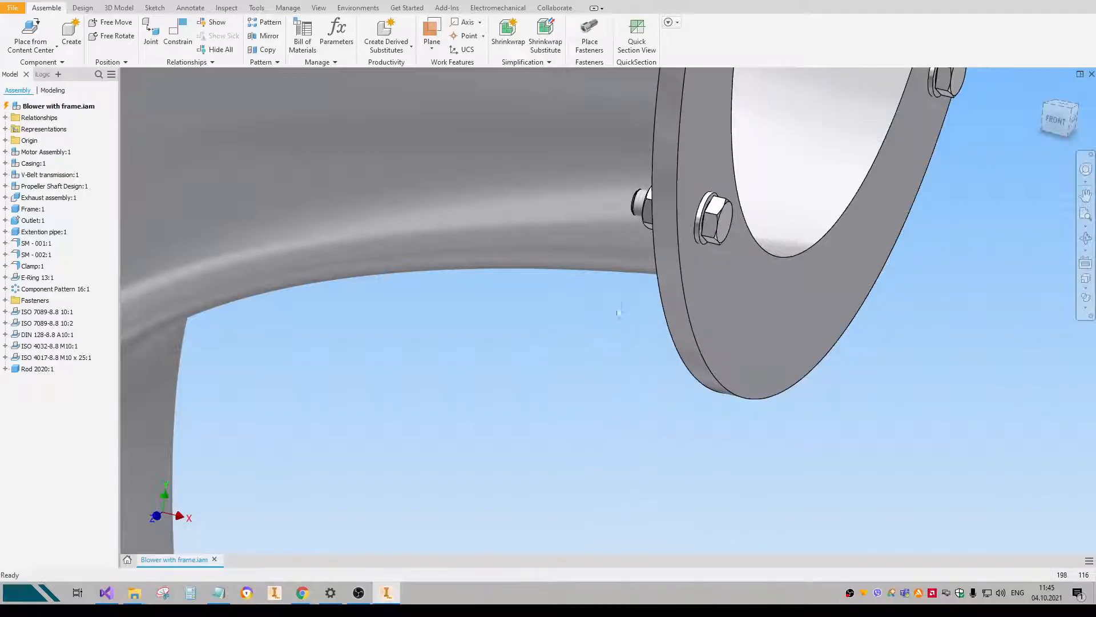
click(589, 32)
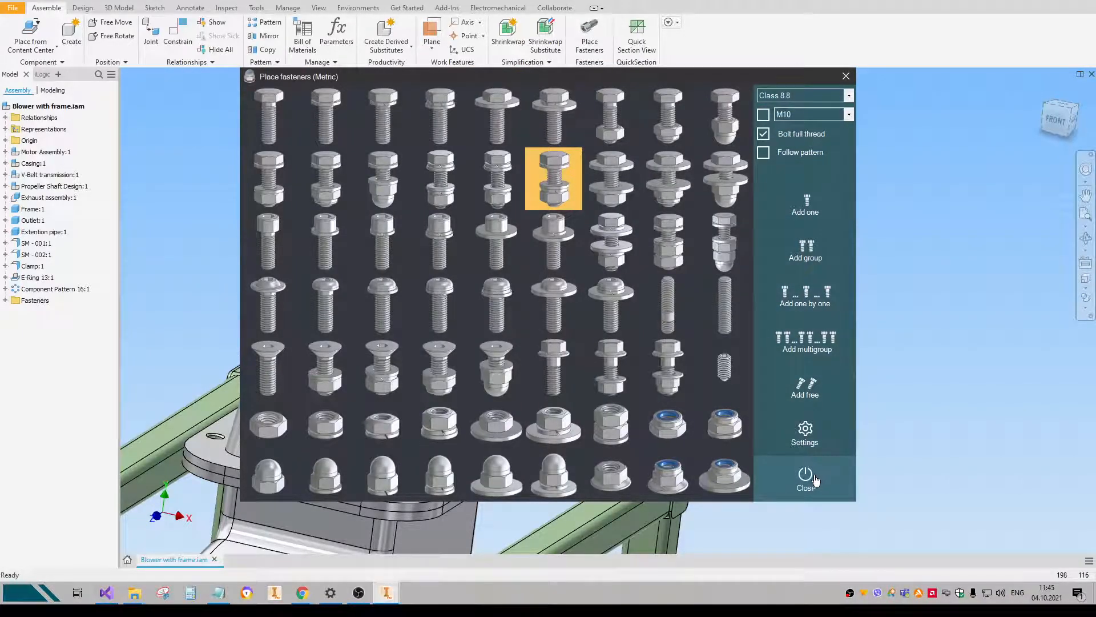
click(805, 477)
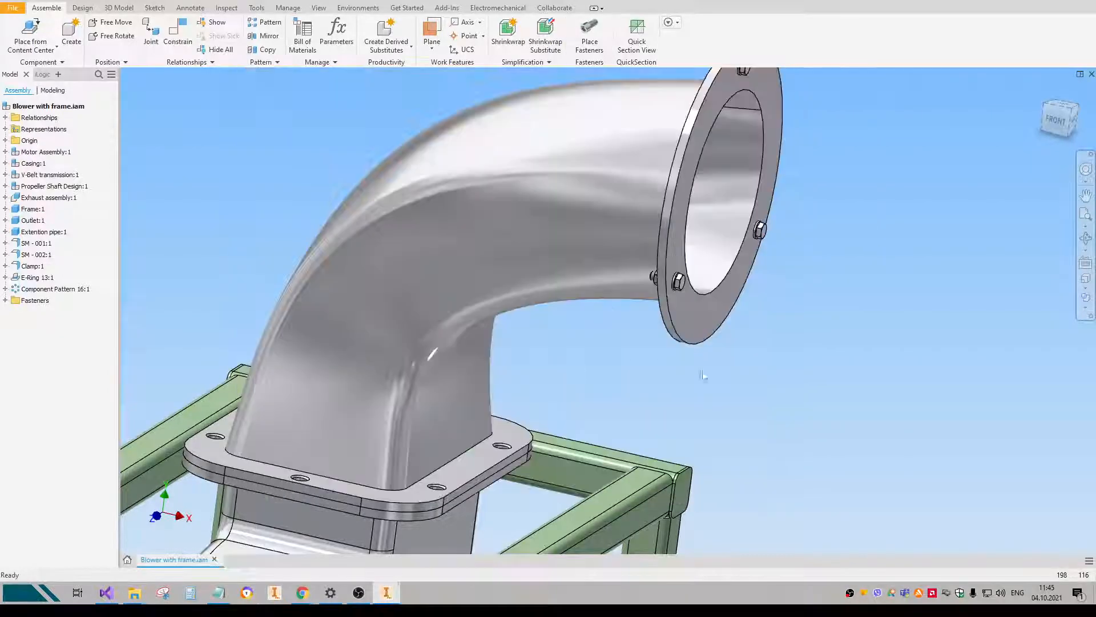